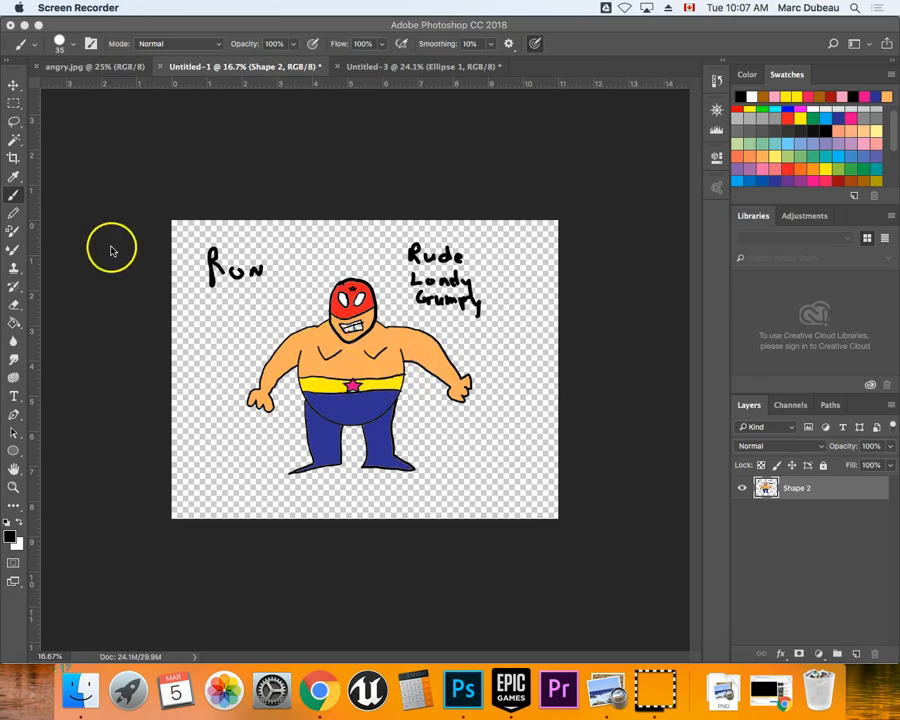
pyautogui.moveTo(82, 204)
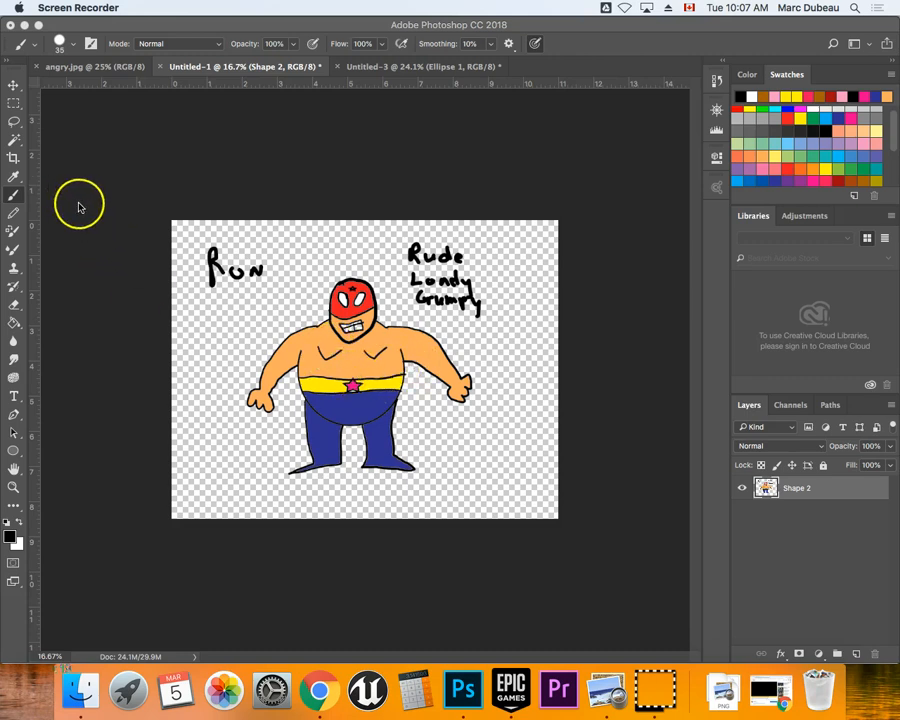
pyautogui.moveTo(30, 160)
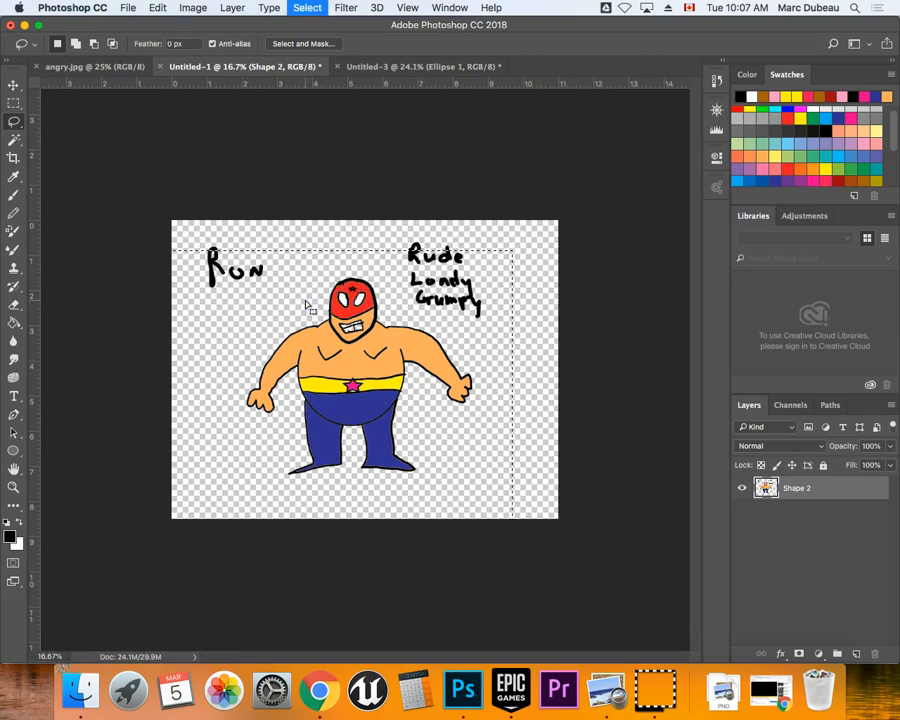
# - Trace a closed lasso selection around the masked wrestler, leaving the handwritten text outside
pyautogui.moveTo(330, 300); pyautogui.dragTo(228, 388)
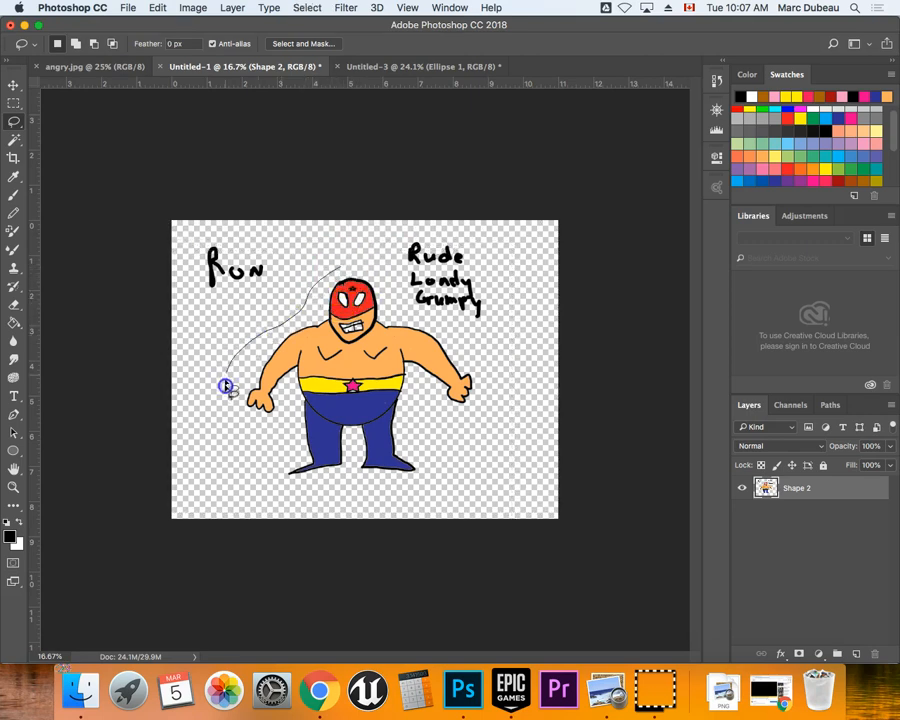
pyautogui.moveTo(226, 388); pyautogui.dragTo(424, 486)
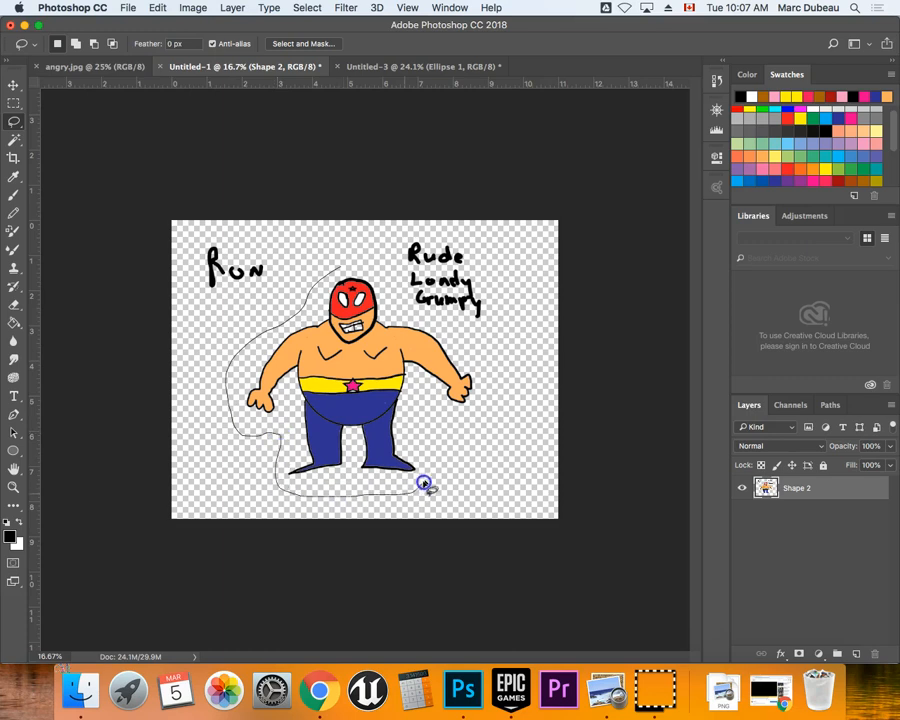
pyautogui.moveTo(424, 482); pyautogui.dragTo(410, 320)
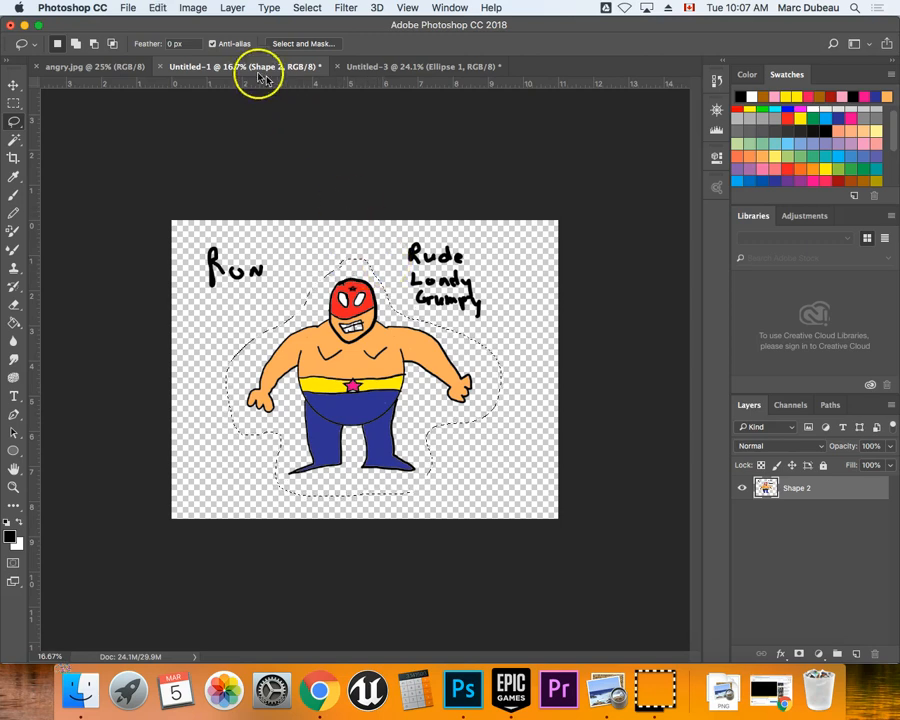
# - Create a new Legal-preset document in landscape, 14 by 8.5 inches at 300 ppi, white background
pyautogui.click(128, 8)
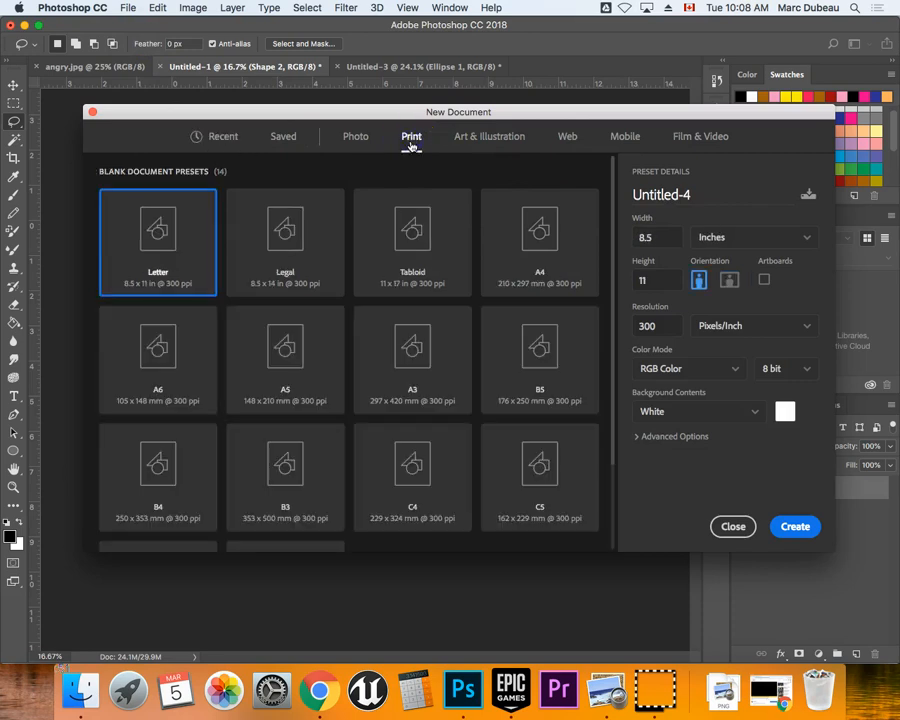
pyautogui.click(284, 240)
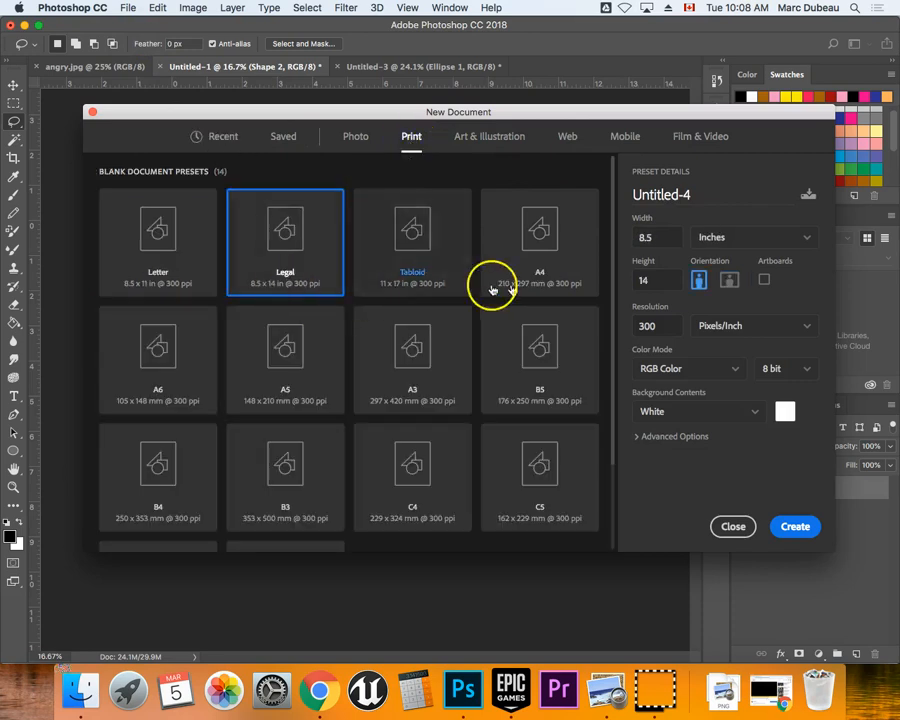
pyautogui.click(728, 280)
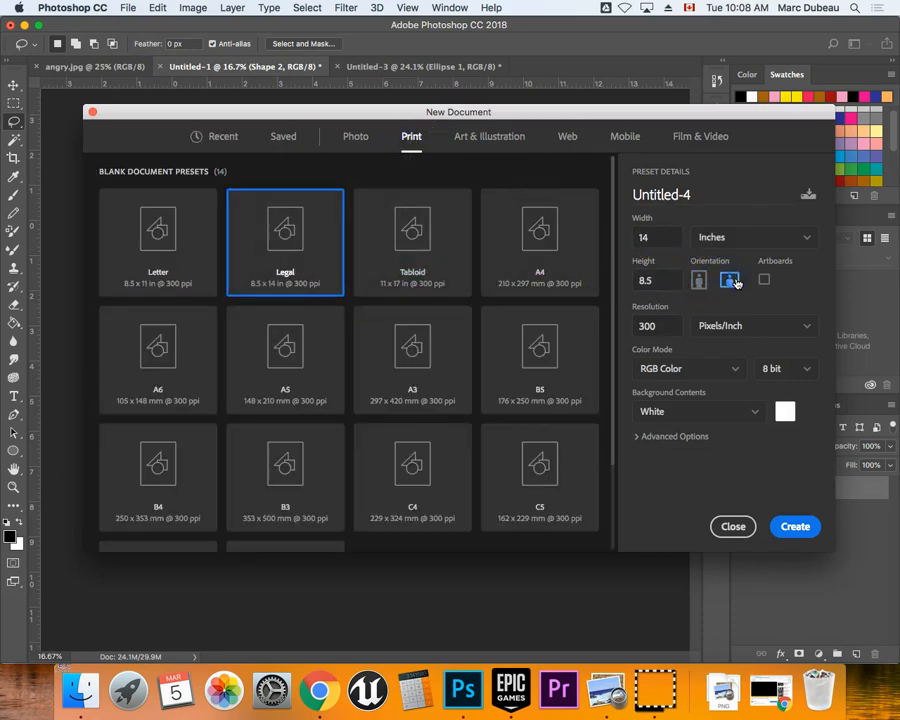
pyautogui.click(794, 526)
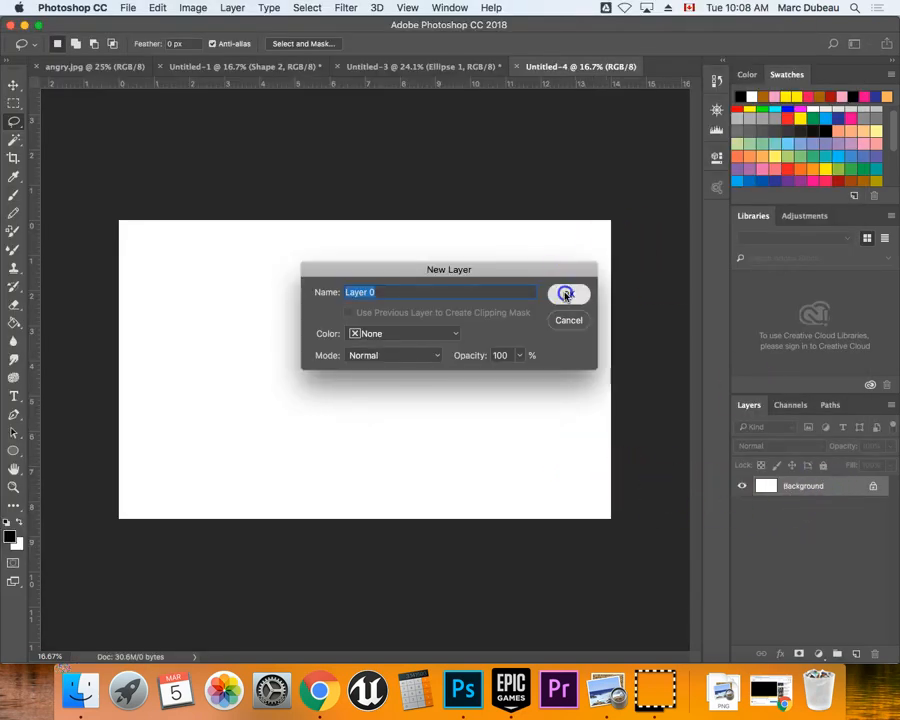
# - Make the background an editable layer and scale the pasted wrestler down near the left edge with Free Transform
pyautogui.click(568, 292)
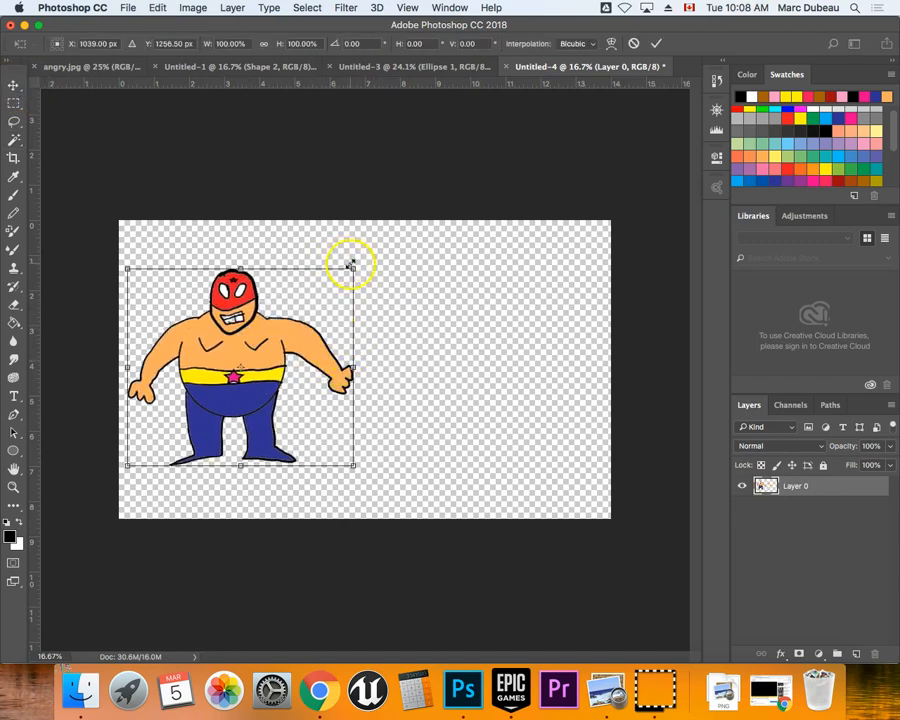
pyautogui.moveTo(352, 264); pyautogui.dragTo(308, 300)
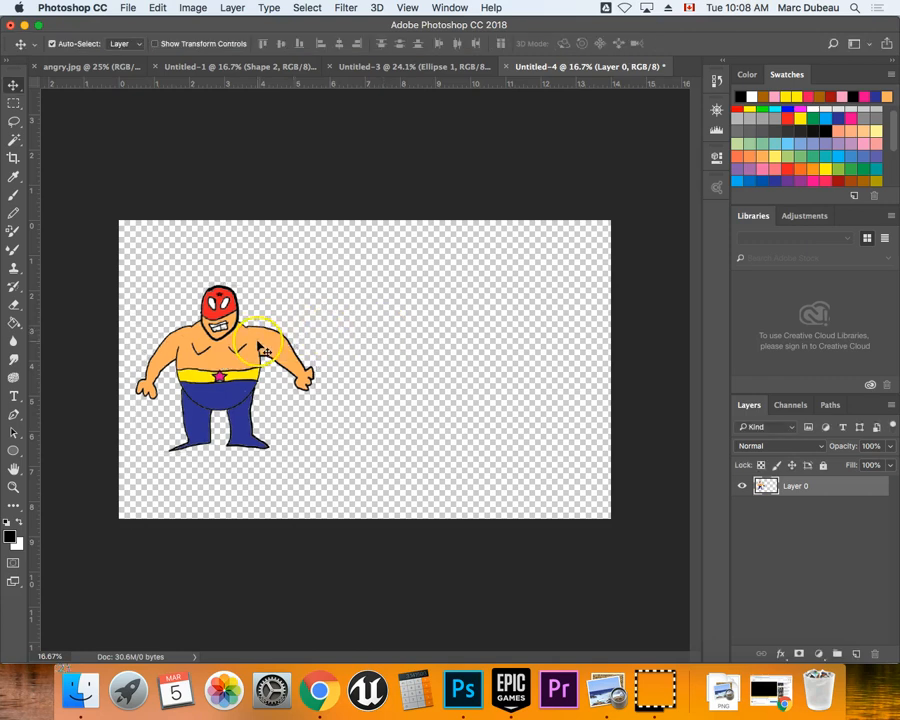
pyautogui.press('cmd+t')
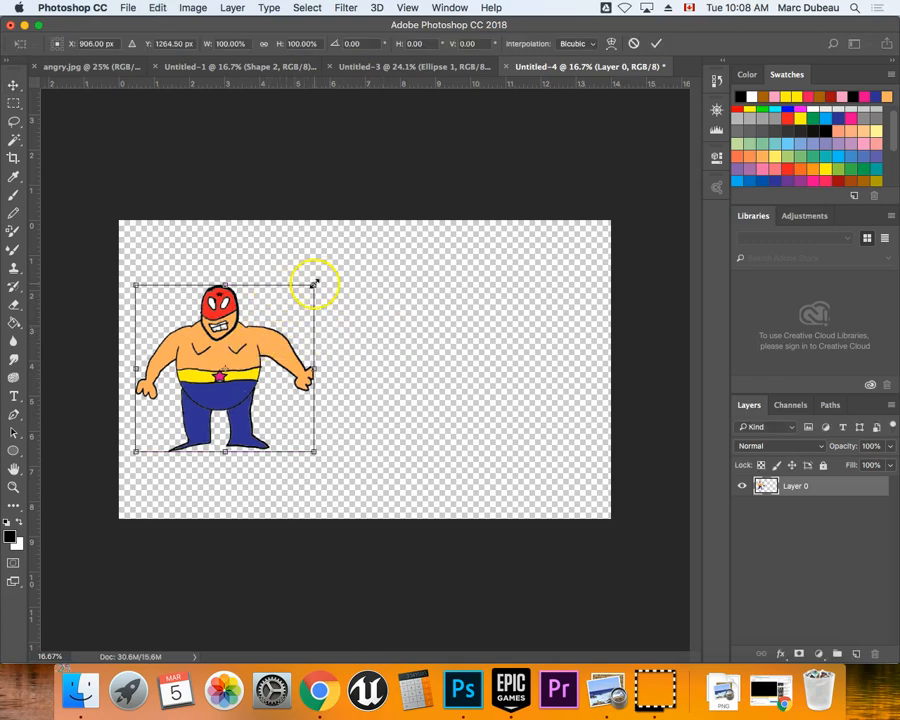
pyautogui.moveTo(316, 284); pyautogui.dragTo(272, 310)
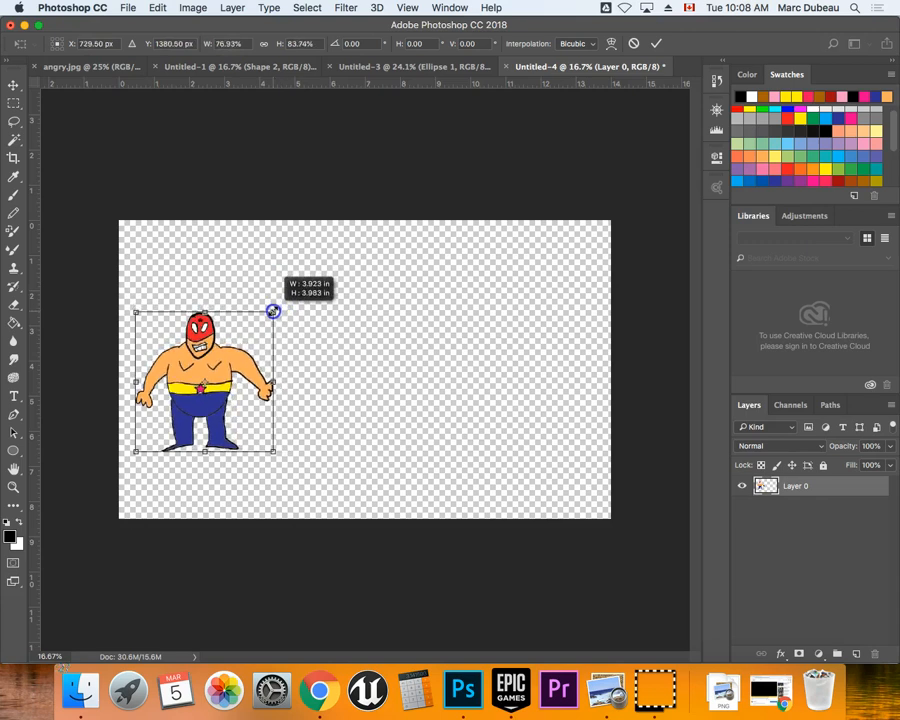
pyautogui.moveTo(272, 310); pyautogui.dragTo(276, 312)
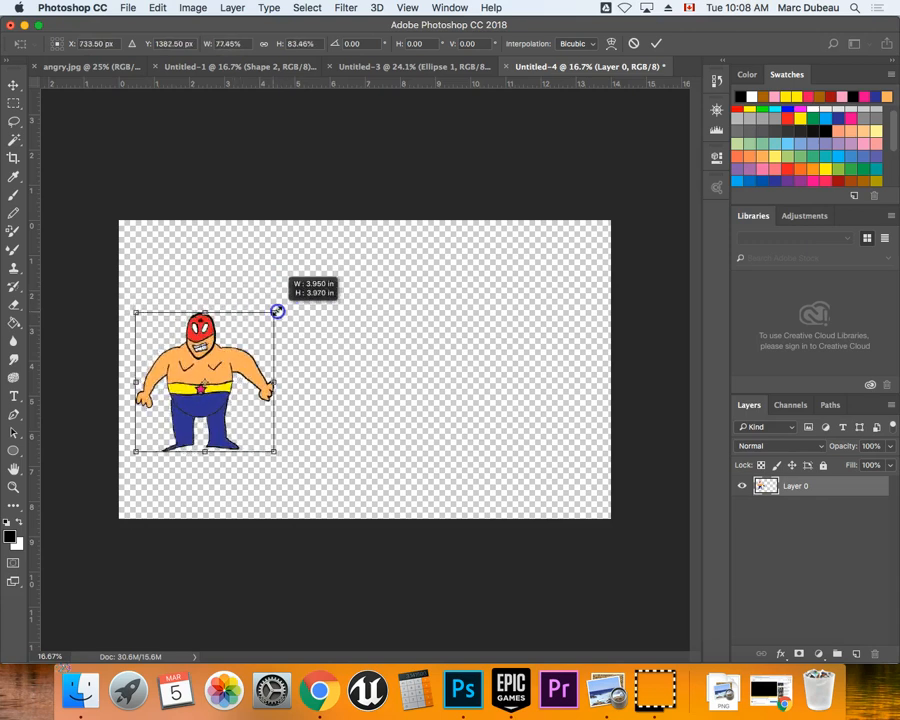
pyautogui.moveTo(278, 312); pyautogui.dragTo(260, 316)
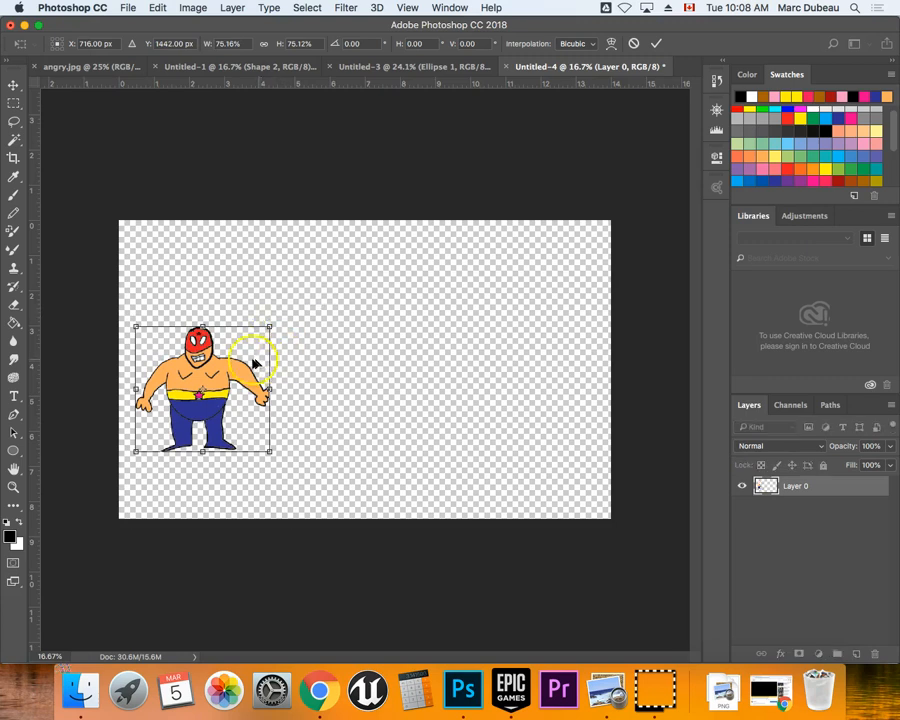
pyautogui.moveTo(270, 376)
pyautogui.write('dimension')
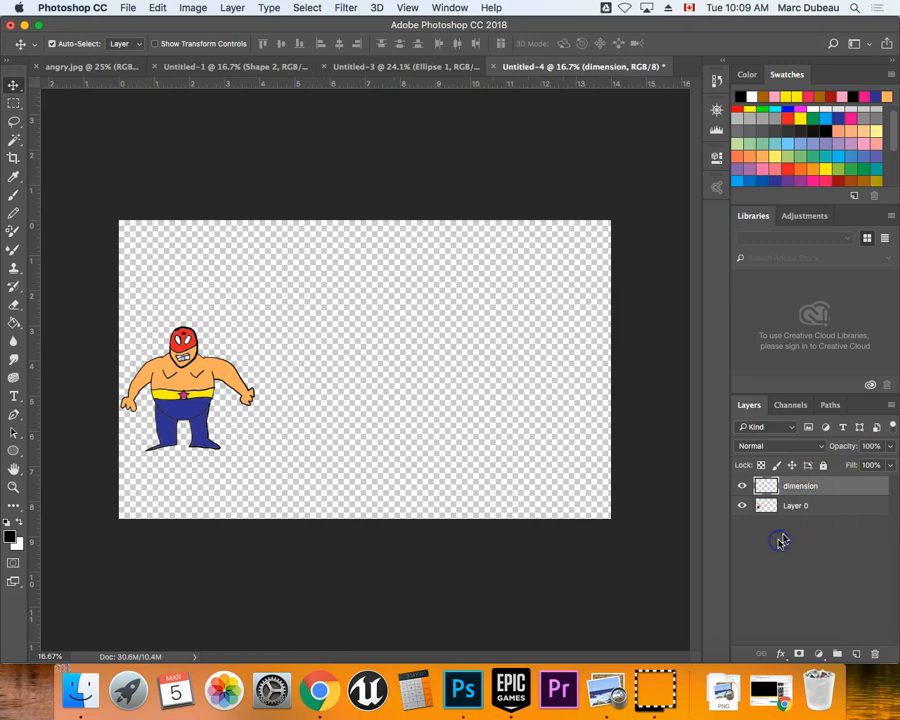
pyautogui.moveTo(516, 442)
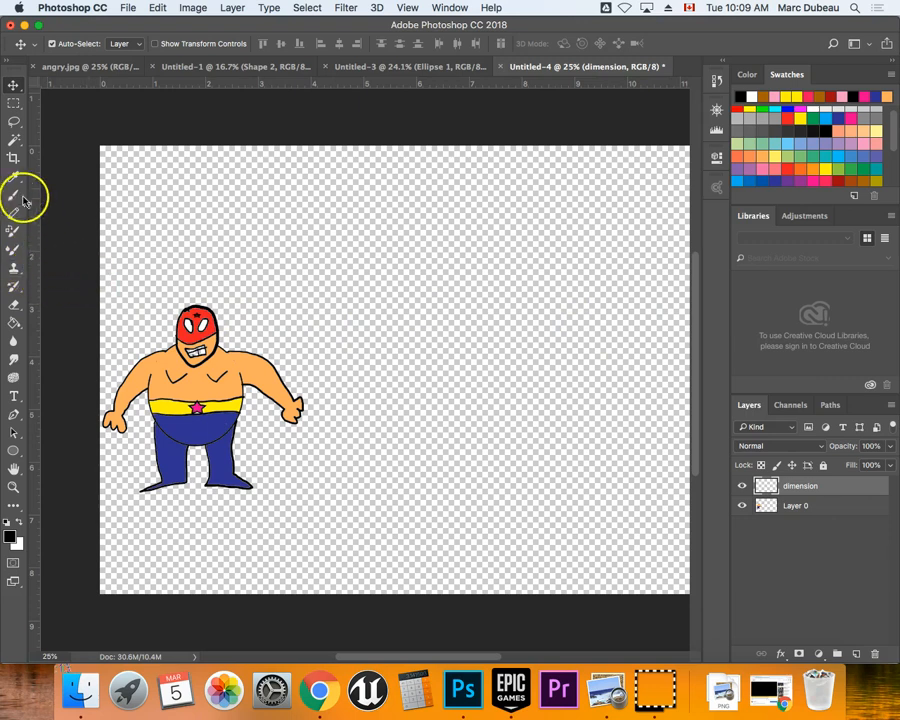
# - Brush horizontal black guide lines rightward from the wrestler's head top across the canvas
pyautogui.click(14, 184)
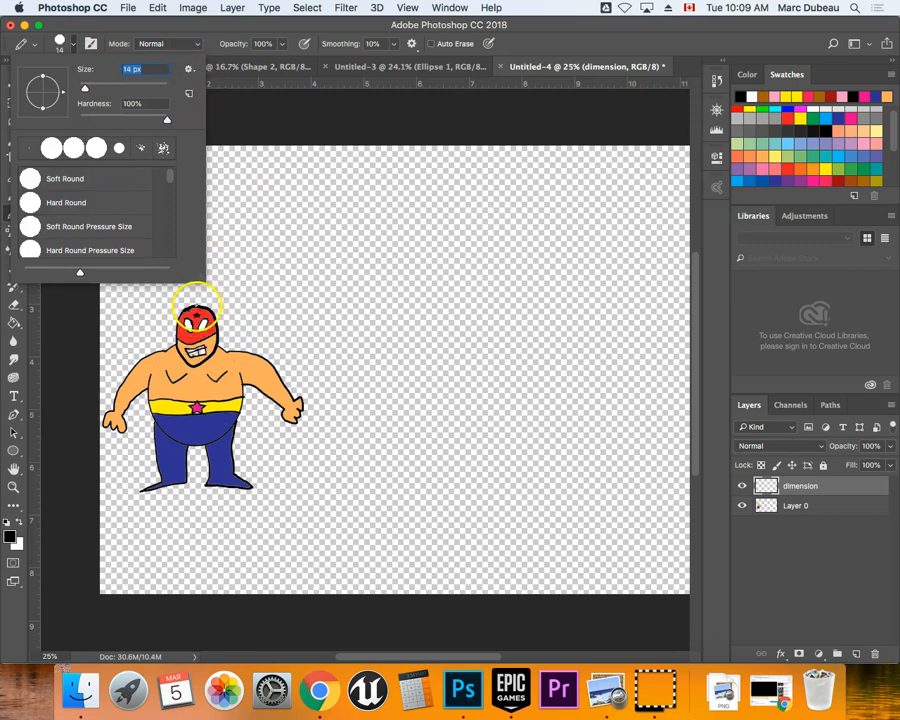
pyautogui.moveTo(196, 310); pyautogui.dragTo(452, 316)
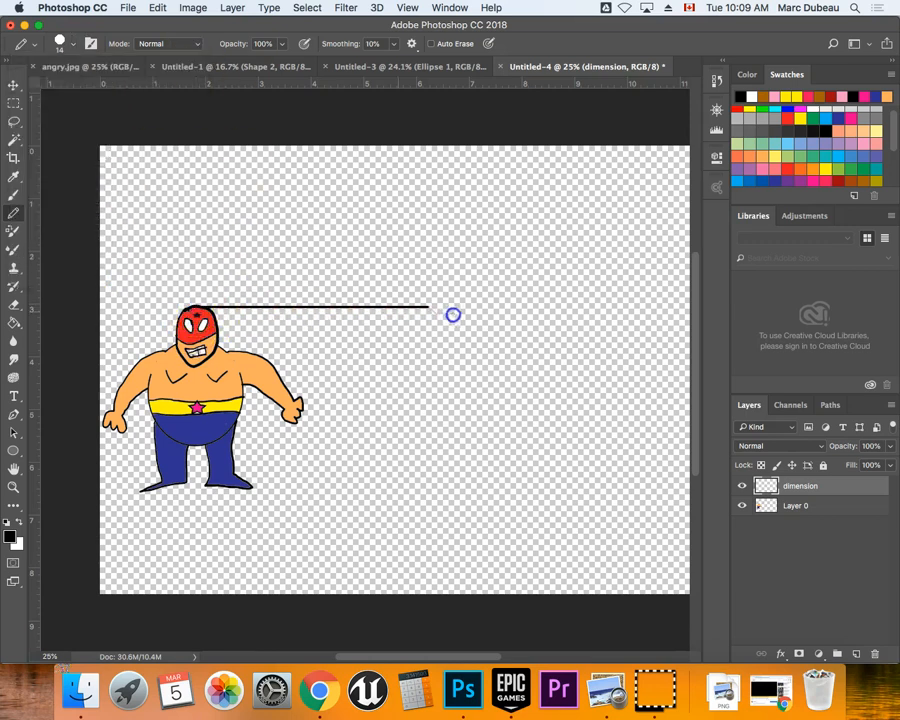
pyautogui.moveTo(452, 316); pyautogui.dragTo(634, 320)
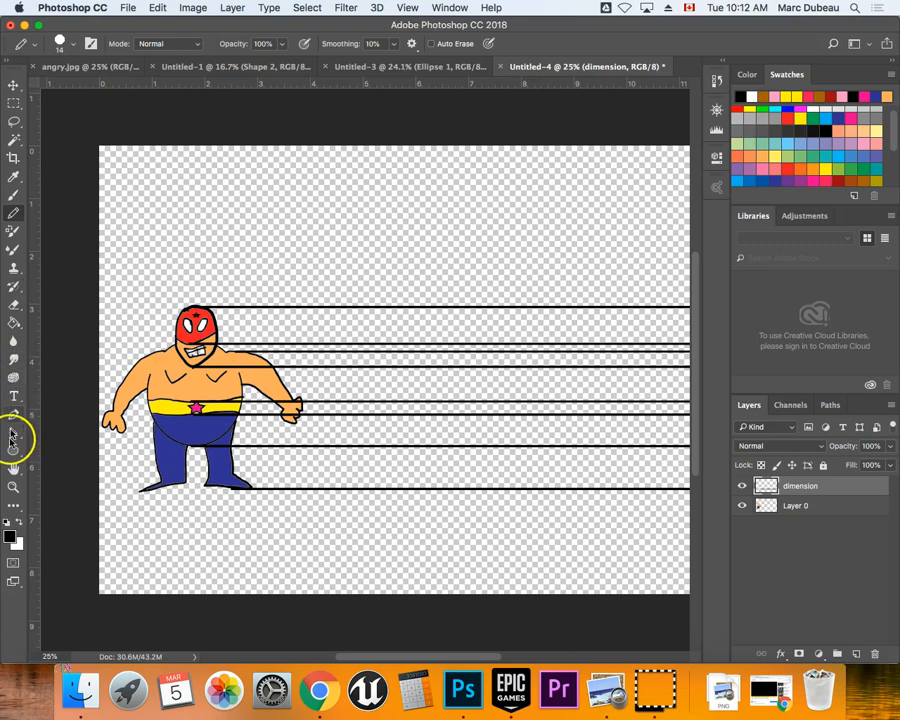
# - Draw a stroke-only ellipse for the side-view body between the guide lines beside the wrestler
pyautogui.click(14, 450)
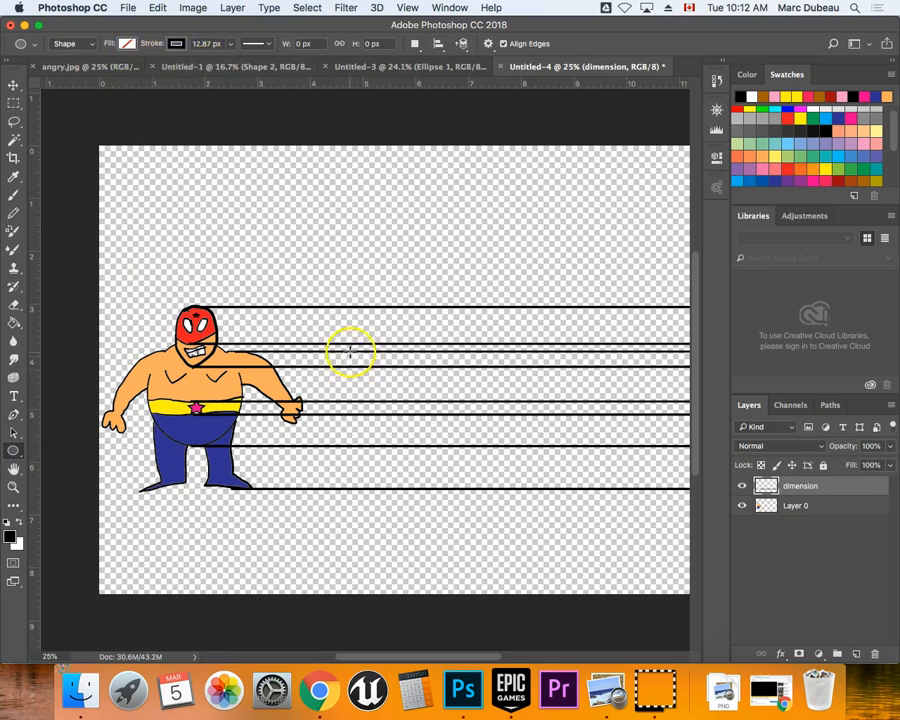
pyautogui.moveTo(204, 344)
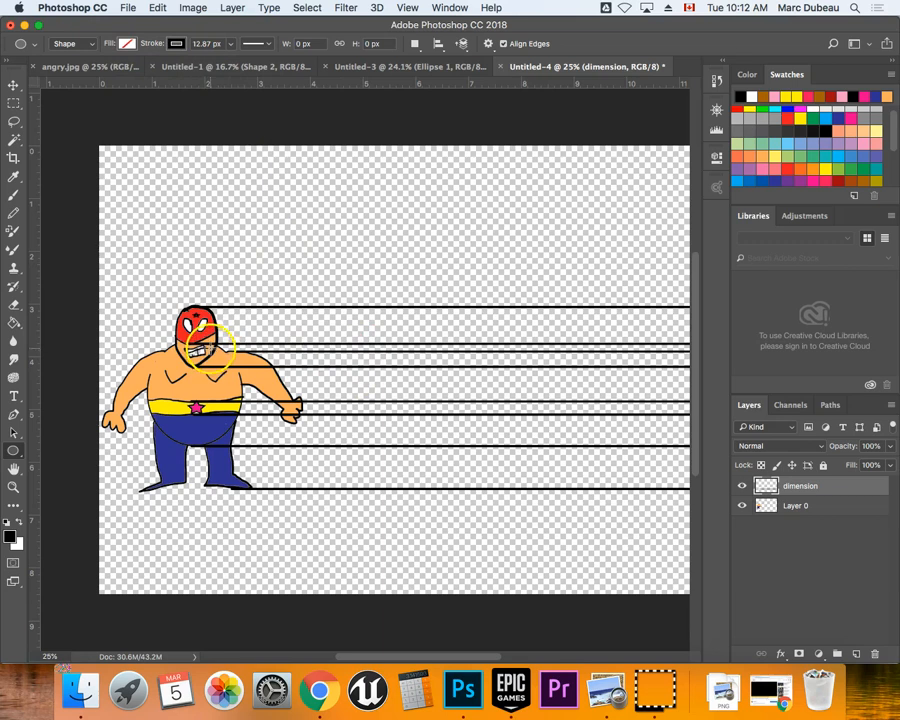
pyautogui.moveTo(398, 348)
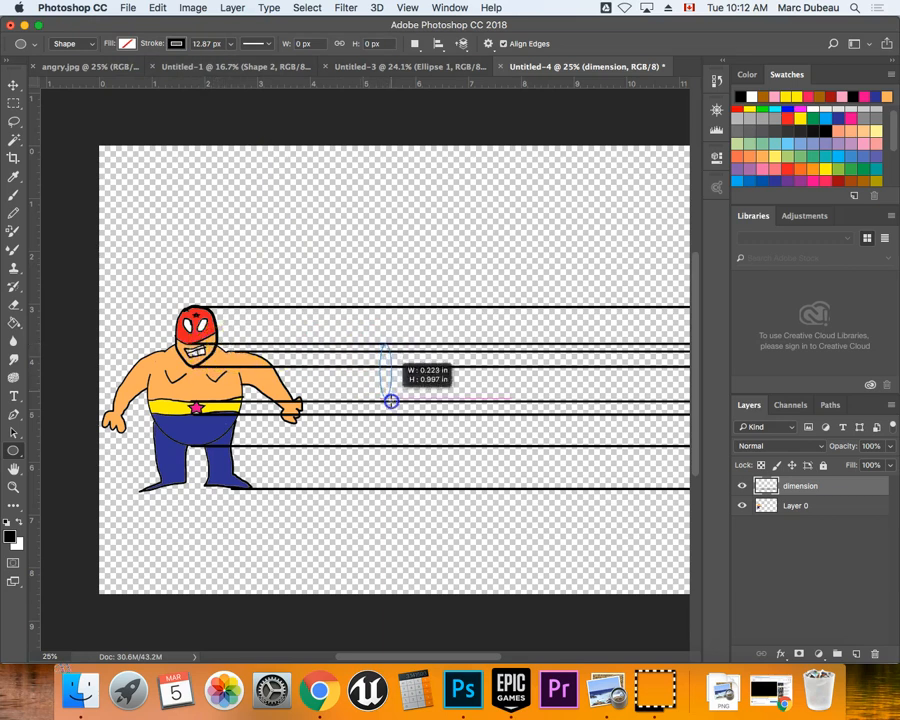
pyautogui.moveTo(390, 400); pyautogui.dragTo(444, 448)
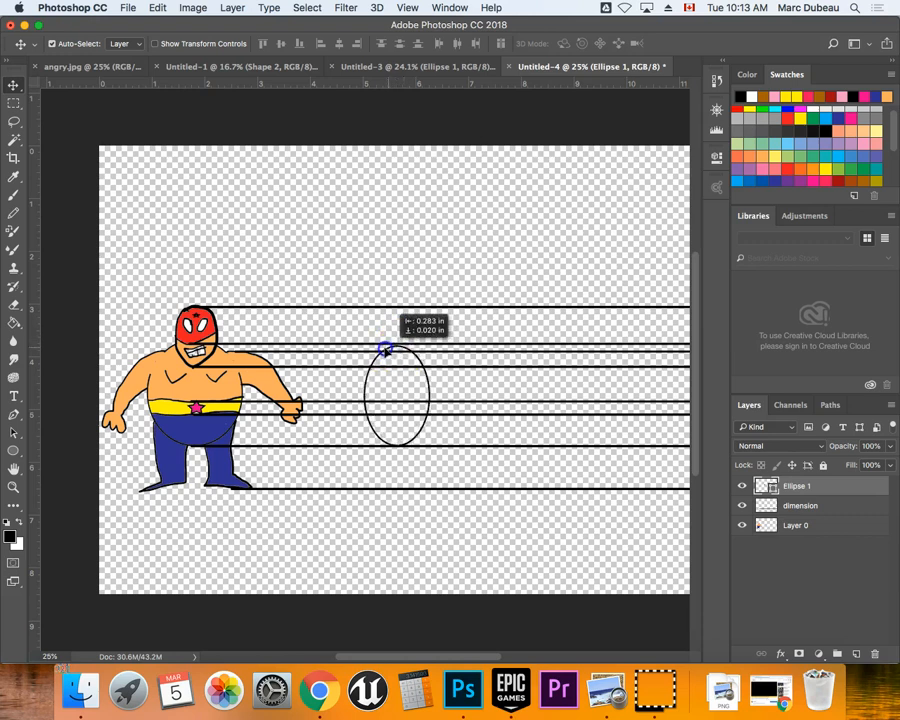
# - Nudge the oval left until it sits just past the wrestler's hand among the guide lines
pyautogui.moveTo(388, 350); pyautogui.dragTo(358, 348)
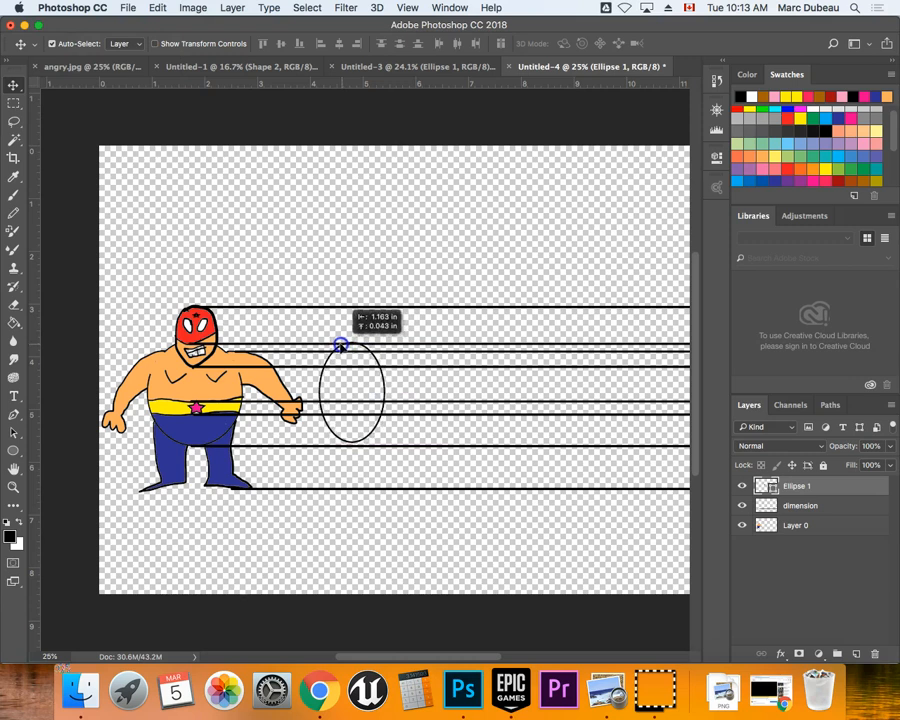
pyautogui.moveTo(340, 344); pyautogui.dragTo(336, 348)
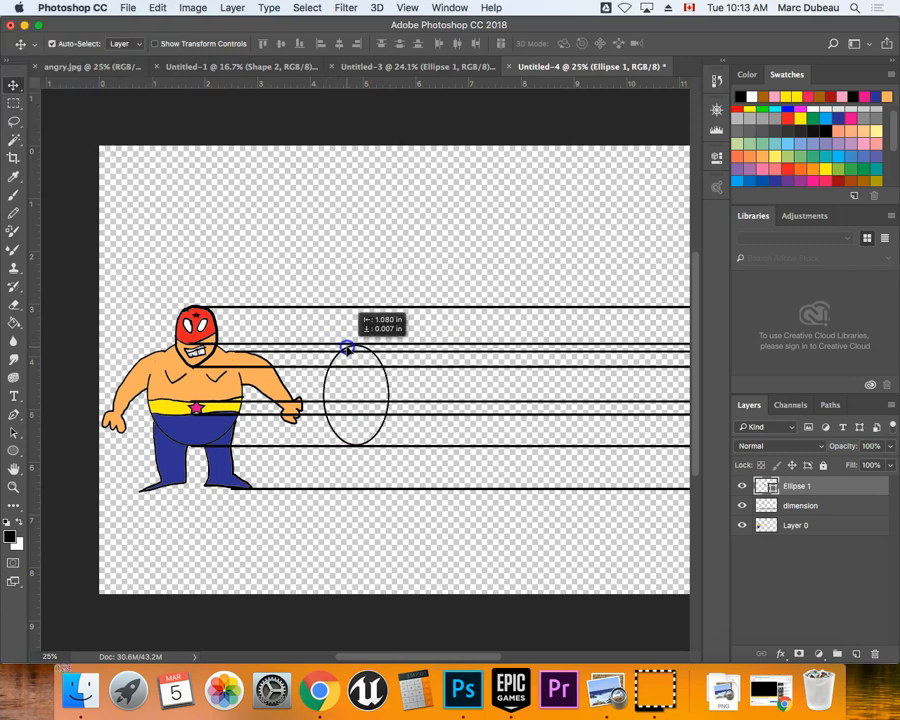
pyautogui.moveTo(348, 348); pyautogui.dragTo(358, 352)
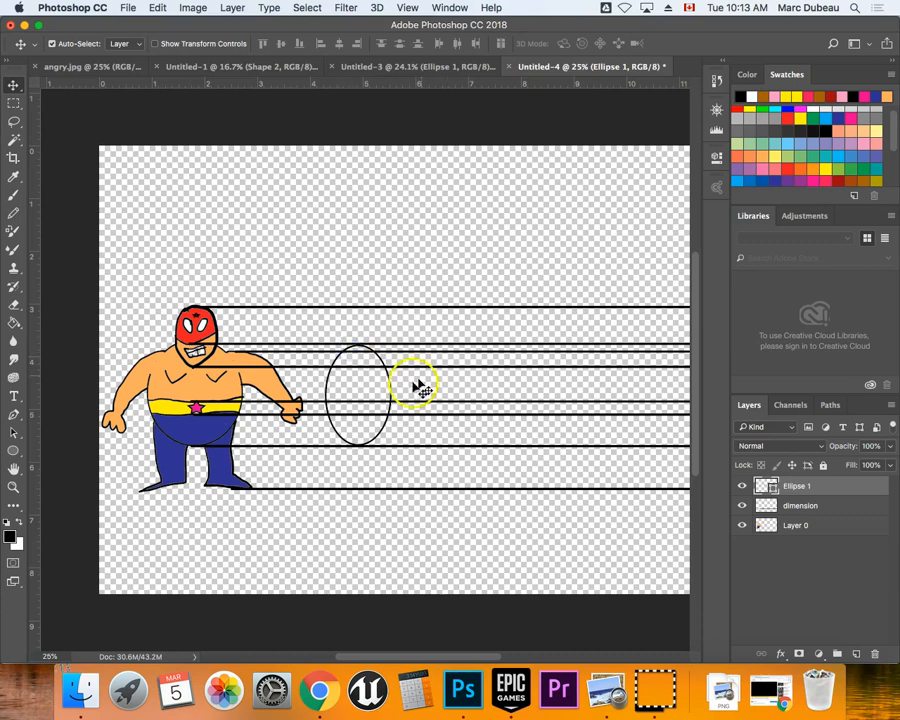
pyautogui.moveTo(416, 384); pyautogui.dragTo(358, 388)
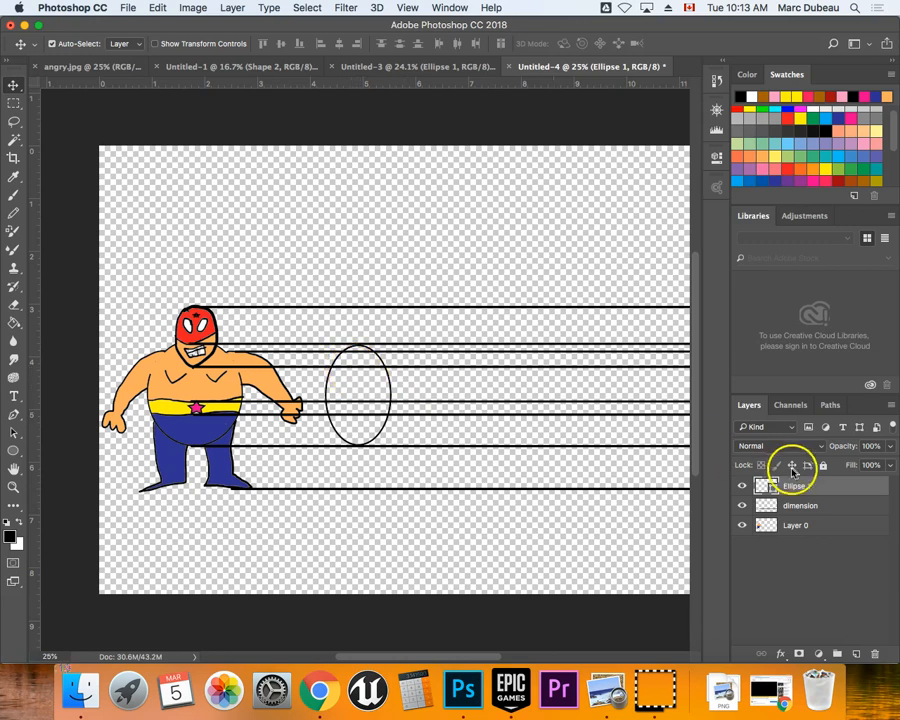
# - Rasterize the Ellipse 1 shape layer into ordinary pixels
pyautogui.rightClick(792, 486)
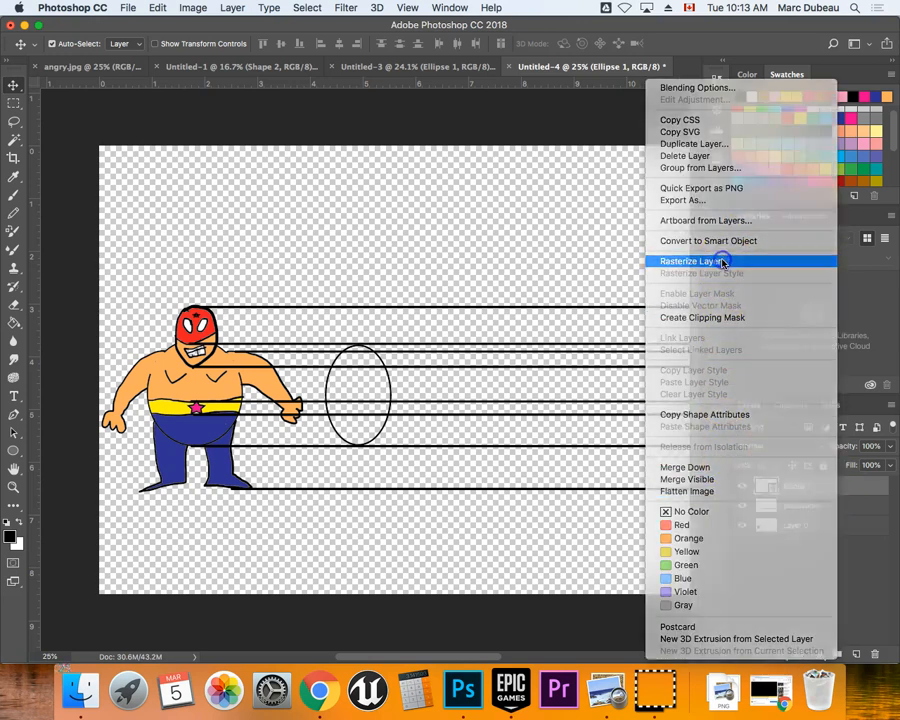
pyautogui.click(692, 260)
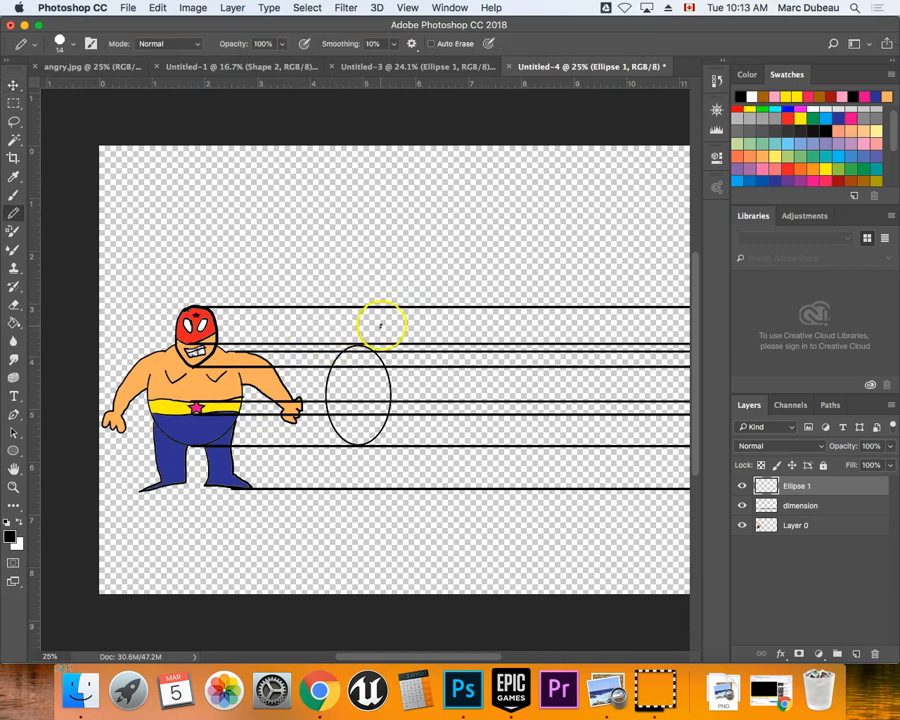
# - Sketch a rough side-view head and neck outline in black above the oval body
pyautogui.moveTo(380, 324); pyautogui.dragTo(356, 348)
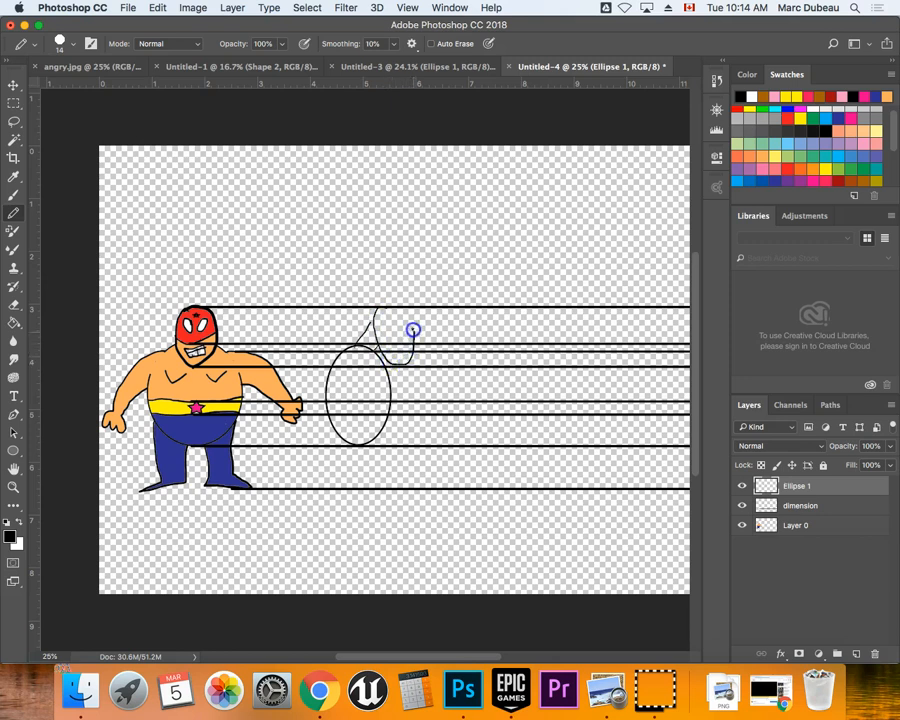
pyautogui.moveTo(412, 330); pyautogui.dragTo(378, 312)
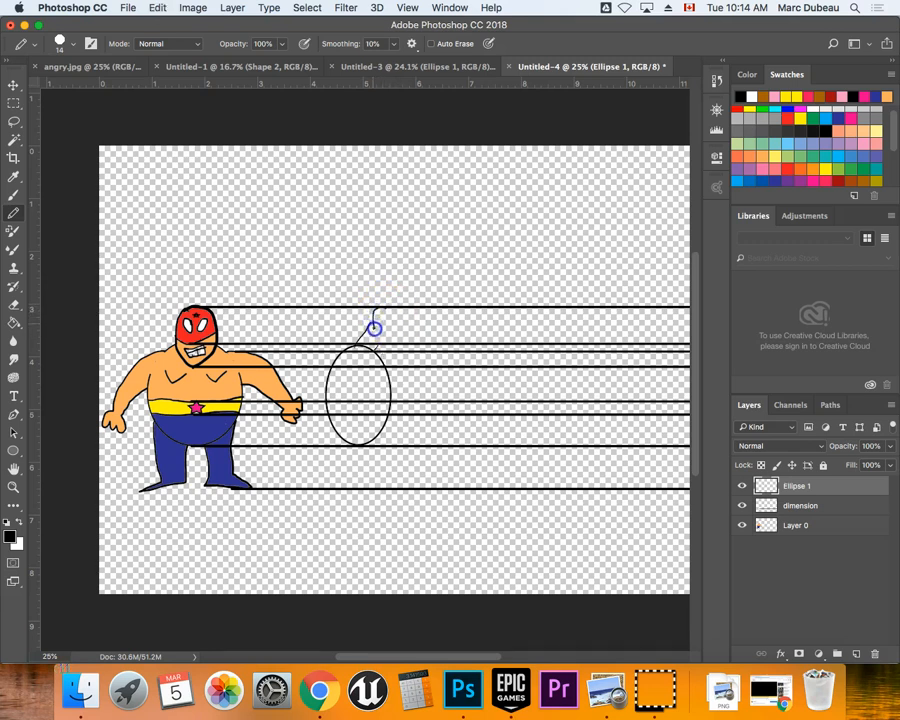
pyautogui.moveTo(376, 328); pyautogui.dragTo(400, 352)
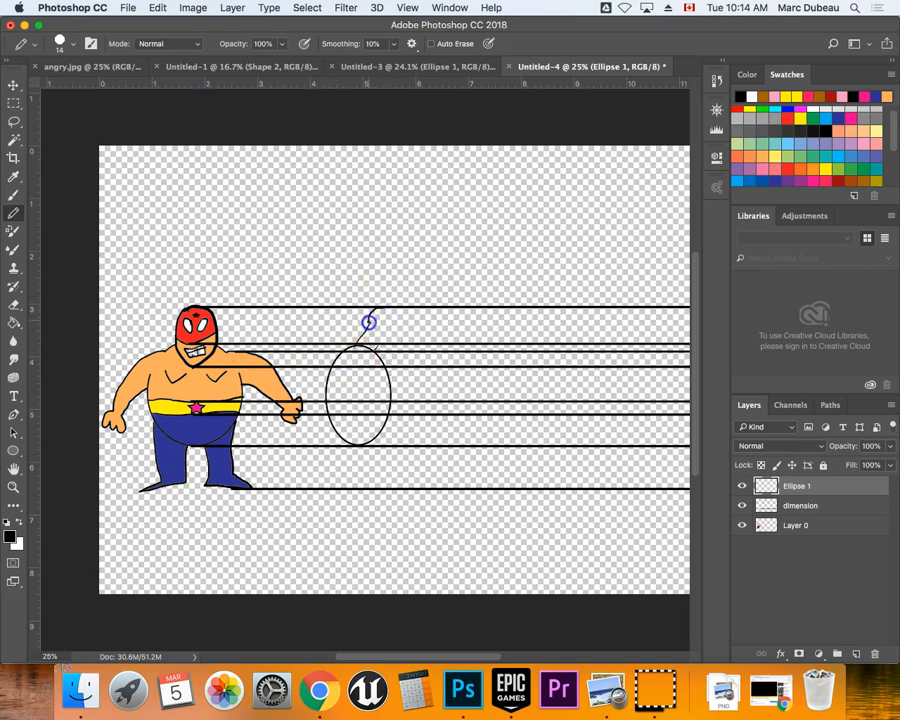
pyautogui.moveTo(368, 322); pyautogui.dragTo(384, 356)
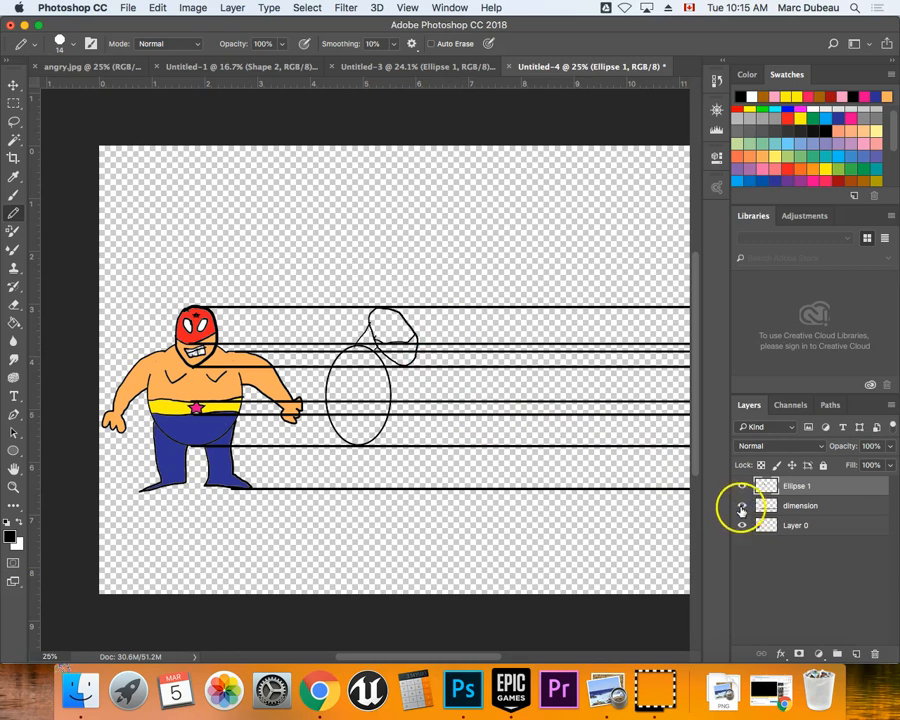
# - Toggle the dimension layer's visibility off and back on while detailing the side-view mask
pyautogui.click(740, 504)
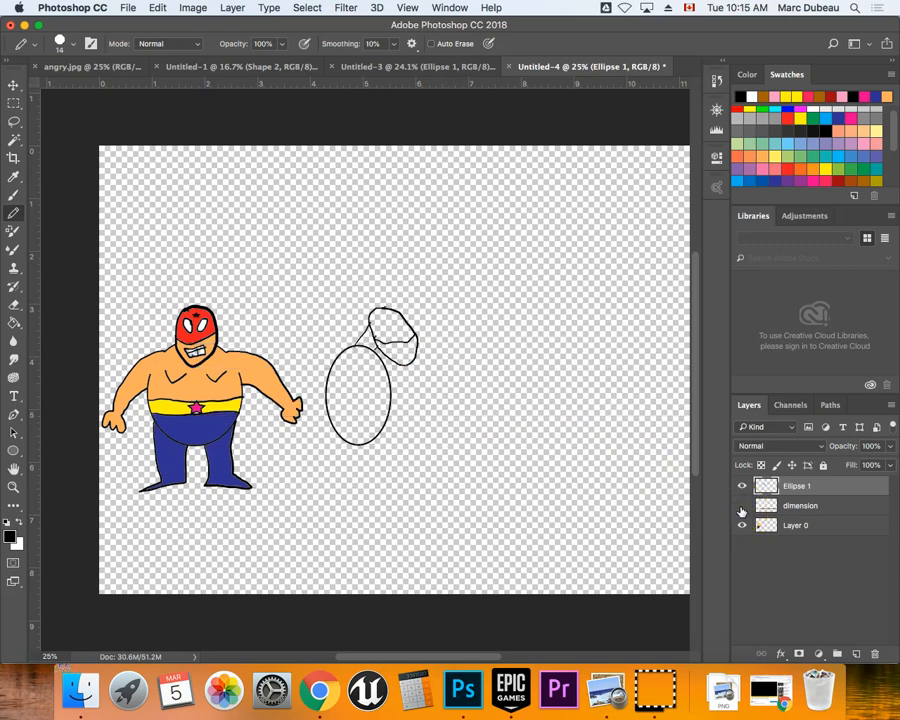
pyautogui.moveTo(740, 512)
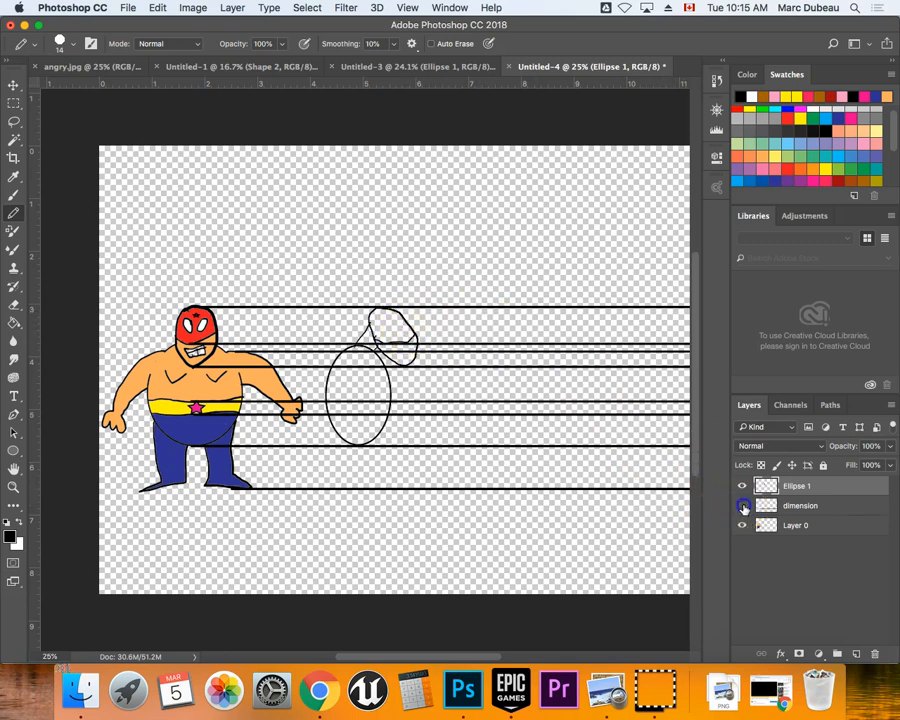
pyautogui.click(742, 504)
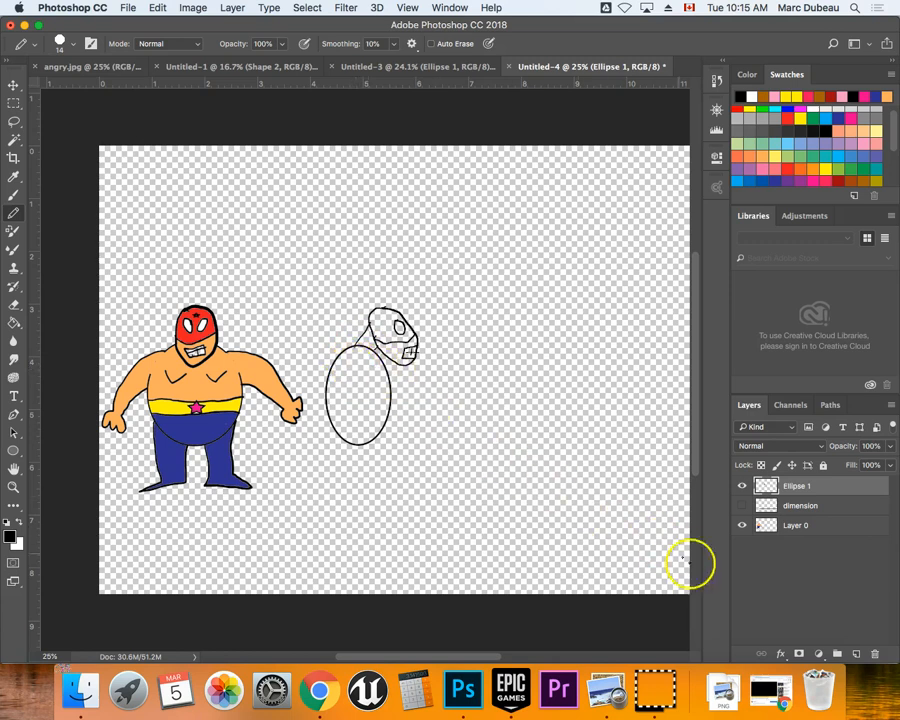
# - Add a new Layer 1 and brush the side-view arm outline over the oval body
pyautogui.click(860, 652)
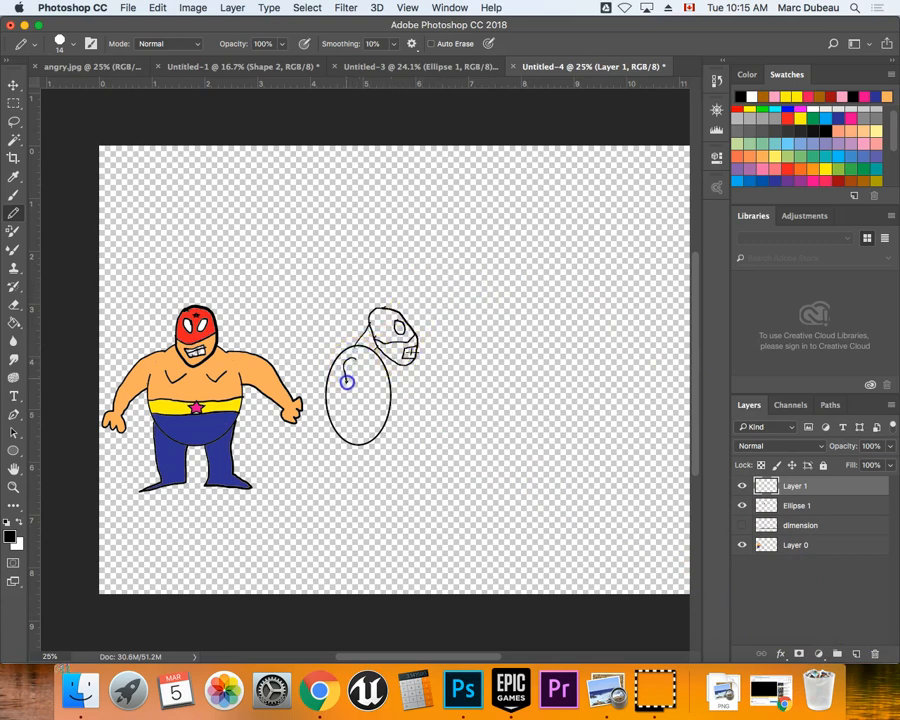
pyautogui.moveTo(346, 380); pyautogui.dragTo(396, 420)
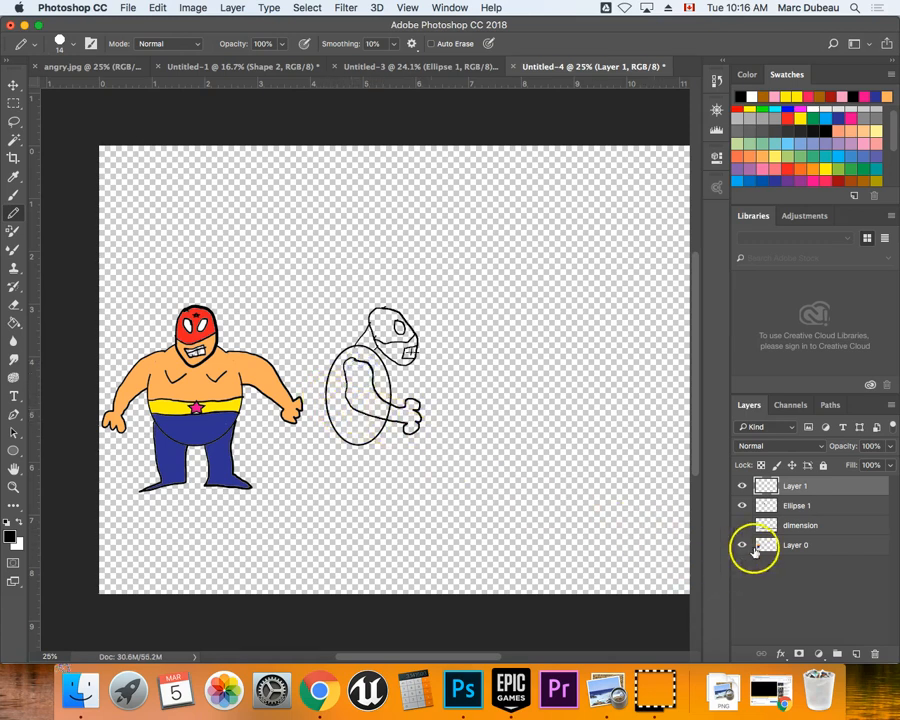
# - Show the dimension guide lines, hide Layer 1 and return to the Ellipse 1 layer
pyautogui.click(740, 524)
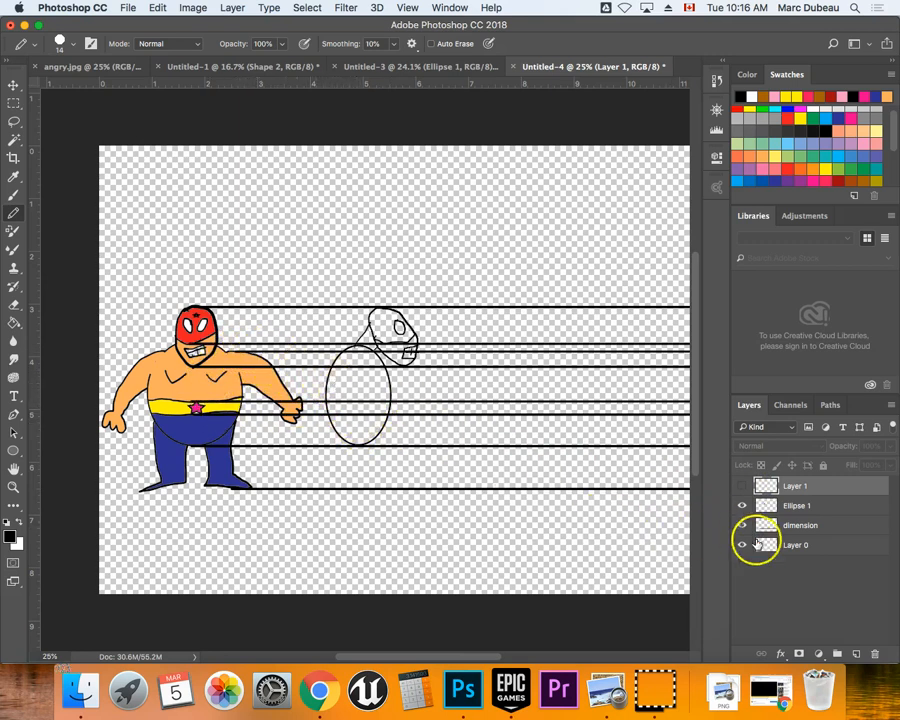
pyautogui.click(796, 504)
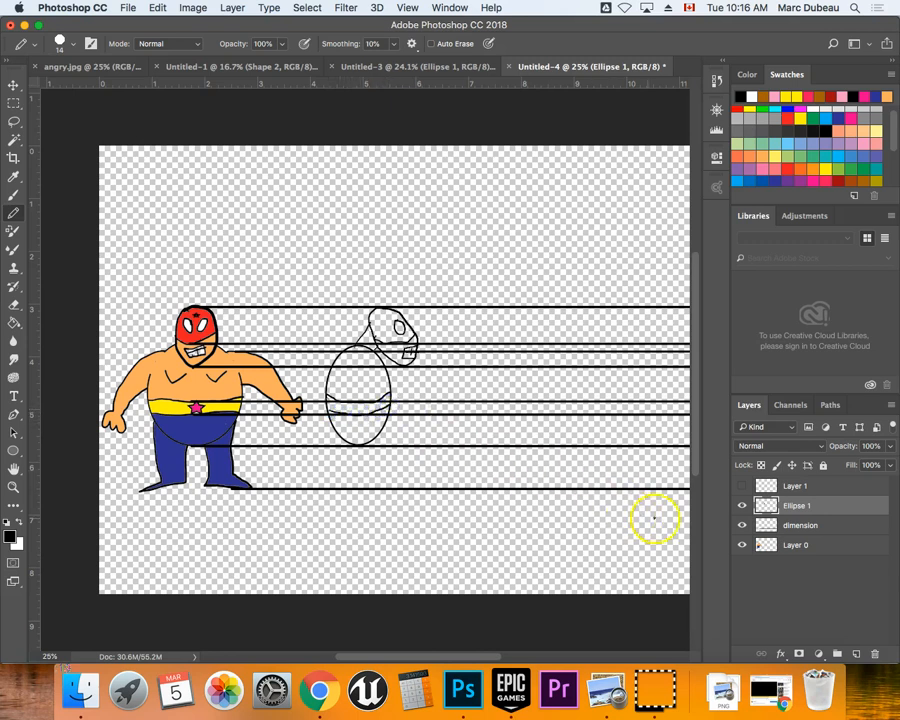
pyautogui.click(740, 524)
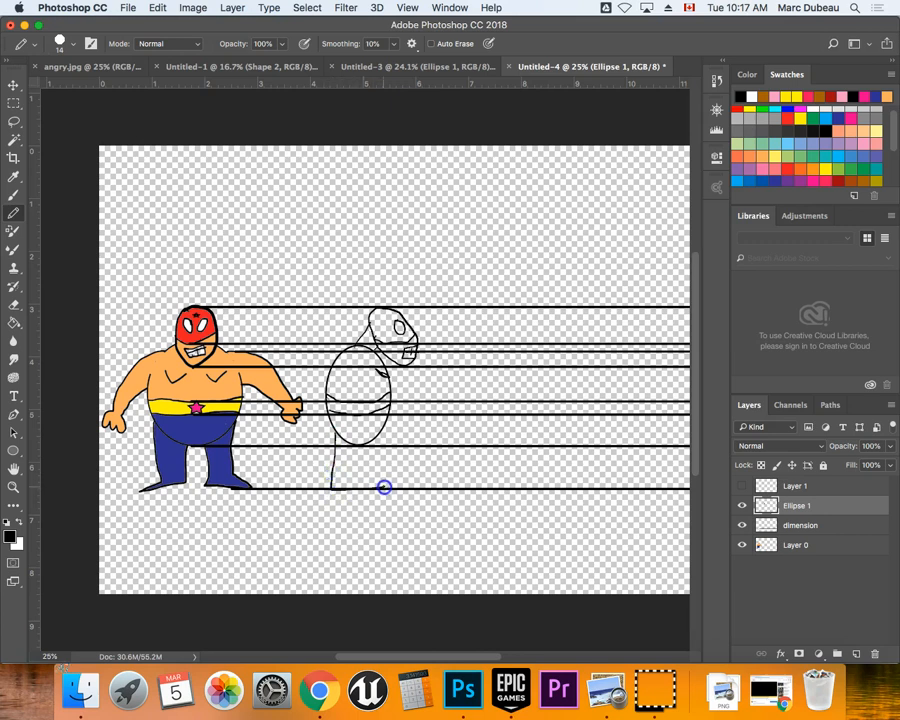
# - Sketch the side-view arm upward from the shoulder with the brush
pyautogui.moveTo(384, 488); pyautogui.dragTo(376, 440)
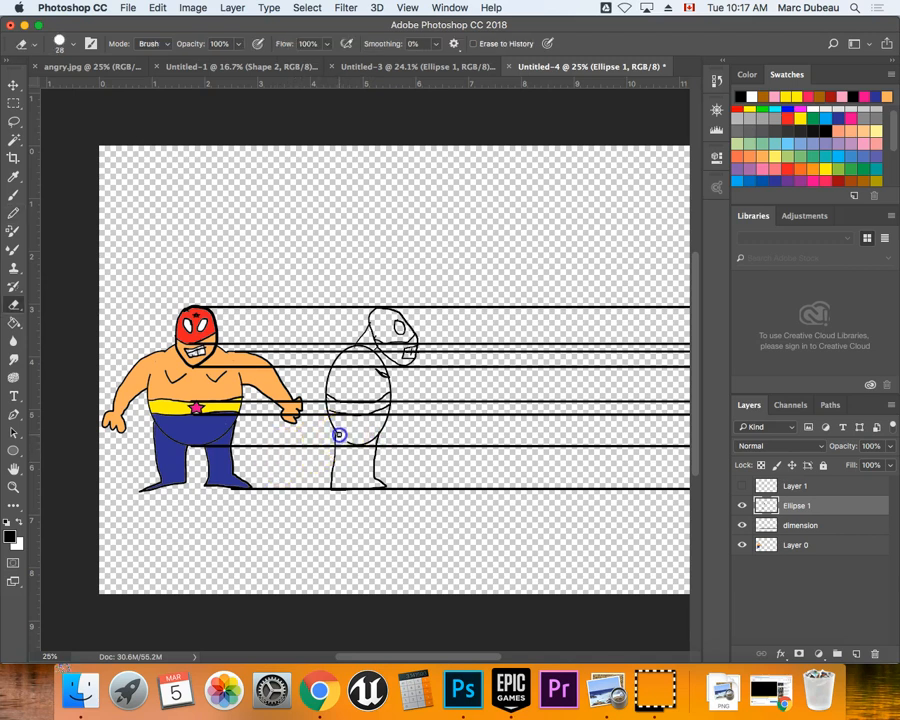
pyautogui.moveTo(348, 446)
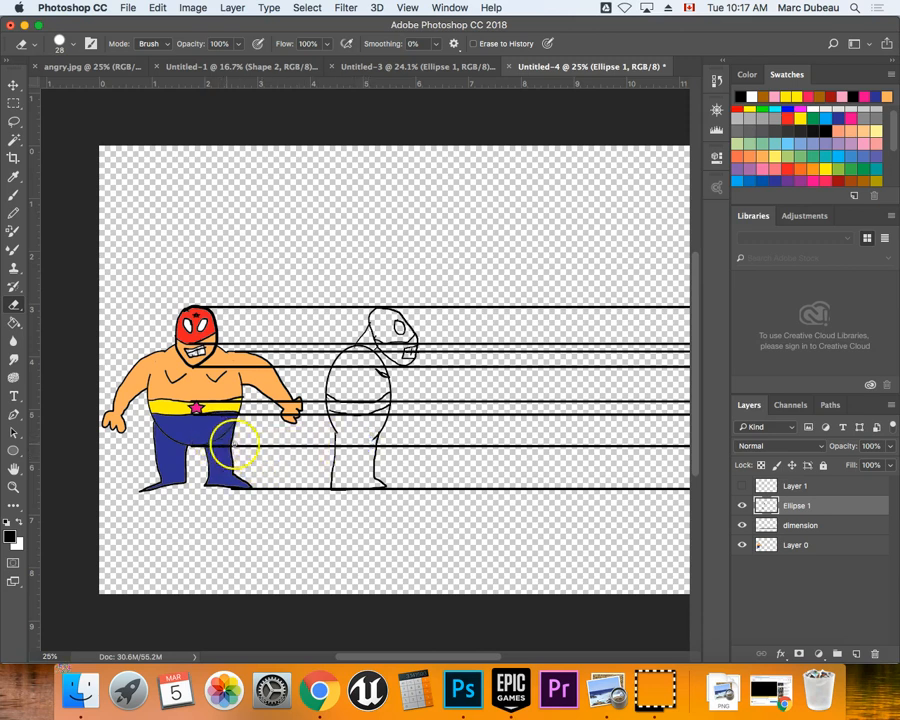
pyautogui.moveTo(390, 410)
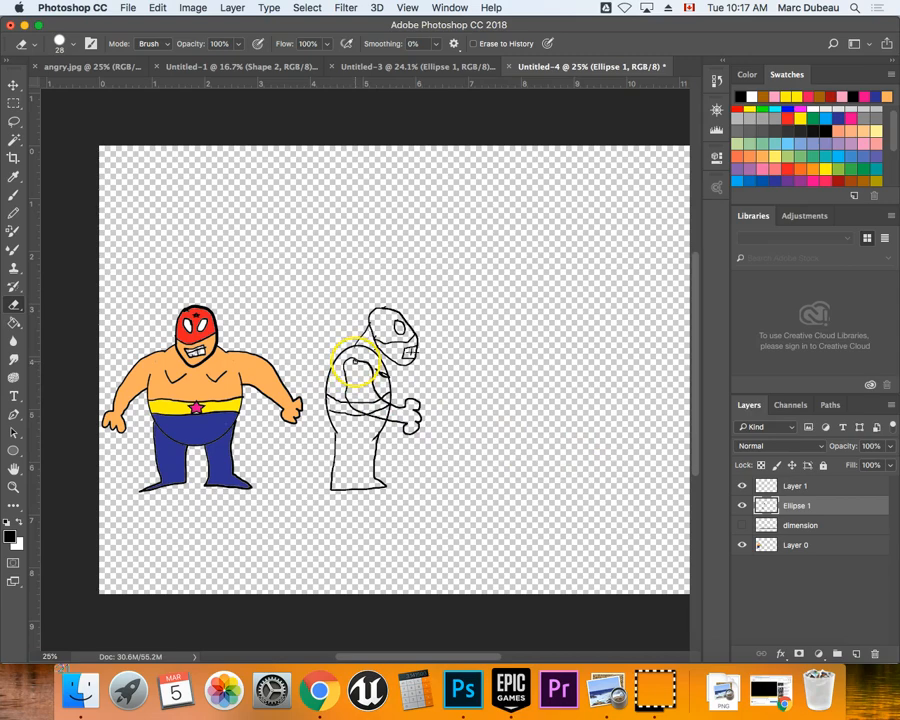
# - Hide the Ellipse 1 layer so only the sketch and guides remain visible
pyautogui.click(14, 488)
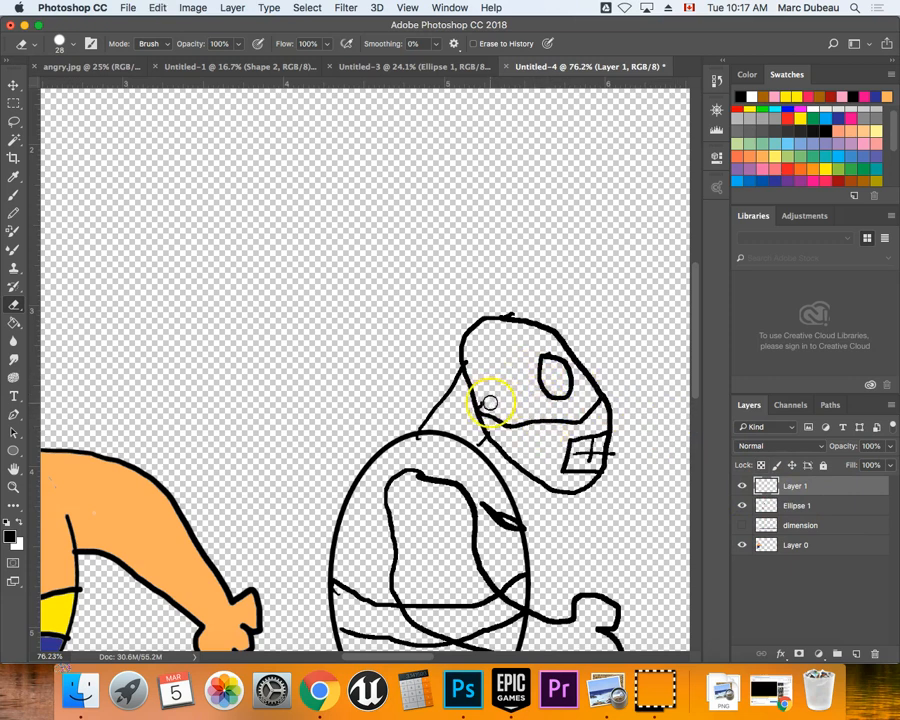
pyautogui.moveTo(504, 388)
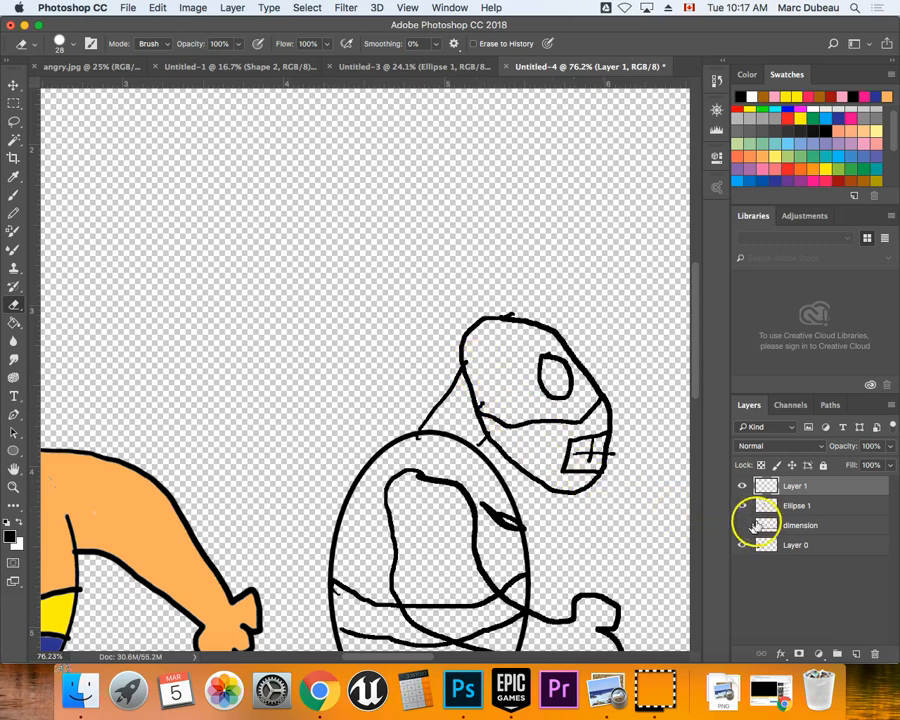
pyautogui.click(796, 504)
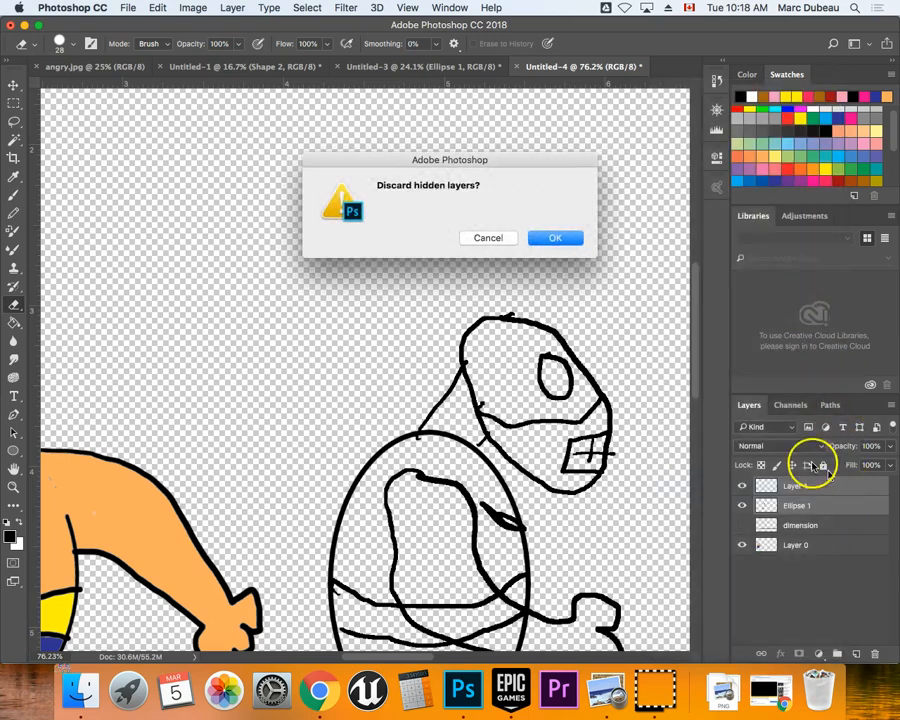
# - Confirm discarding the hidden Ellipse 1 layer, leaving Layer 1, dimension and Layer 0
pyautogui.click(556, 236)
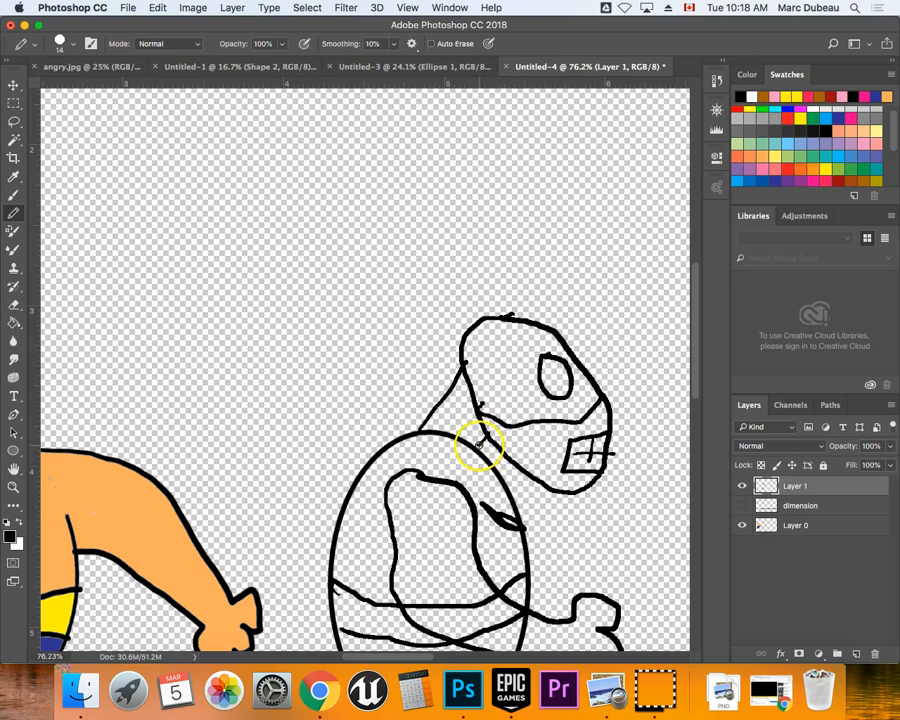
pyautogui.moveTo(488, 410)
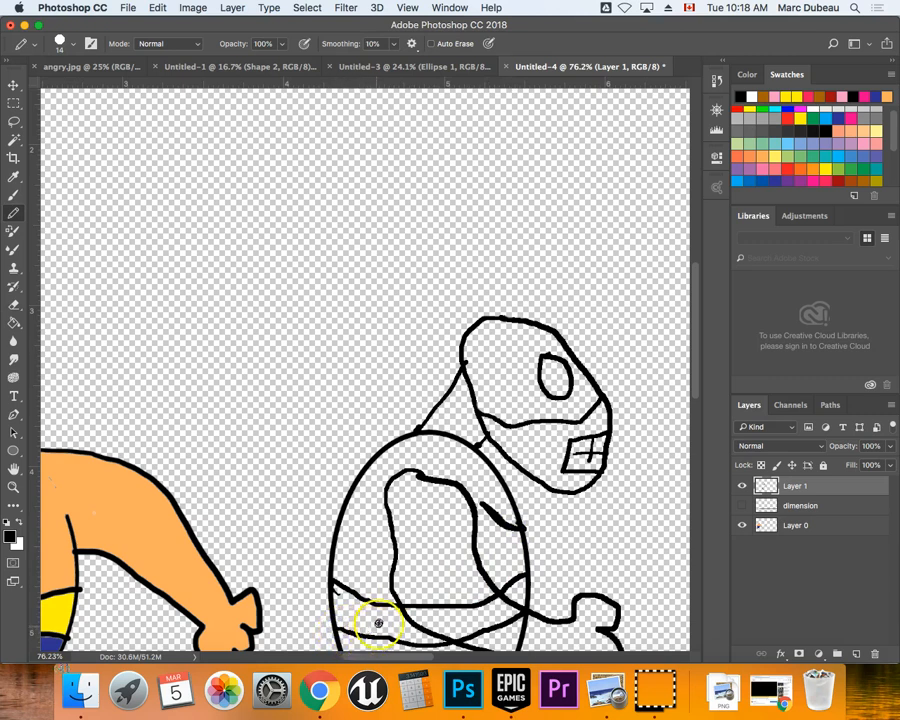
pyautogui.moveTo(344, 592)
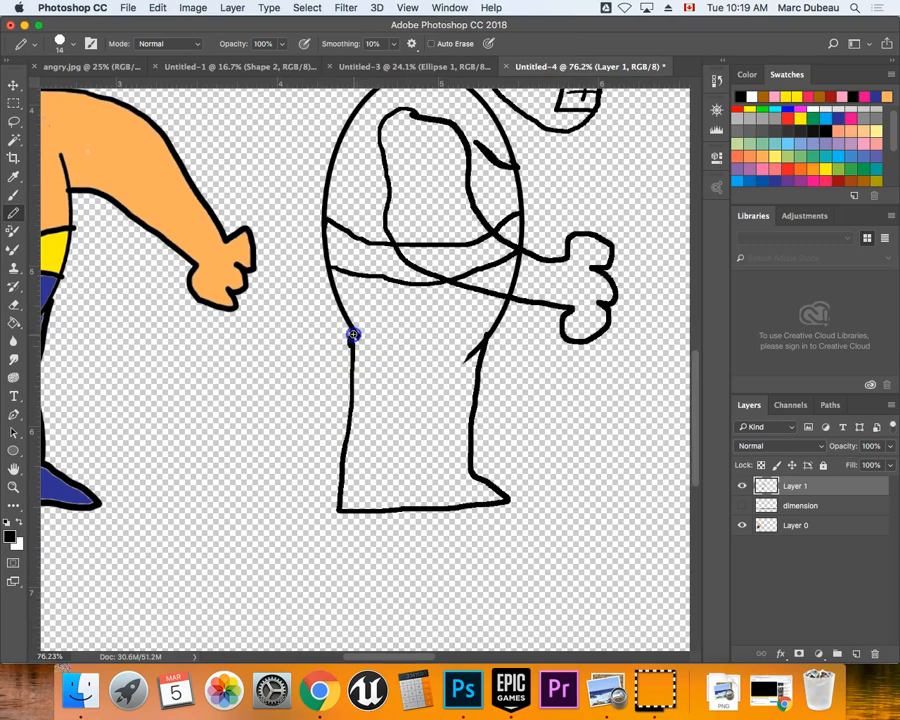
pyautogui.moveTo(468, 364)
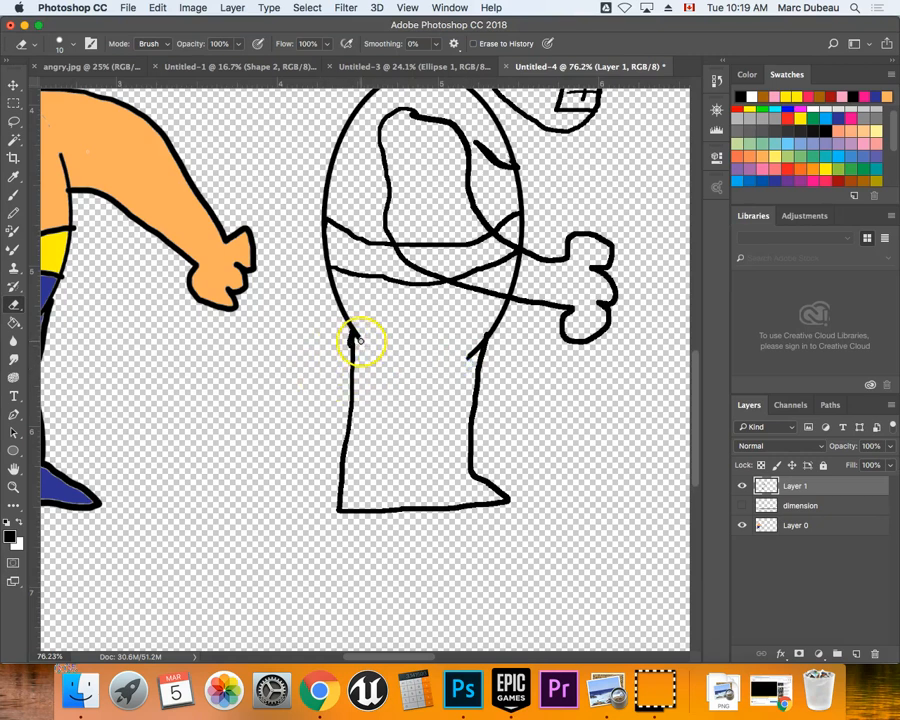
# - Close the gap in the side-view leg outline with a brush stroke
pyautogui.moveTo(360, 344); pyautogui.dragTo(500, 288)
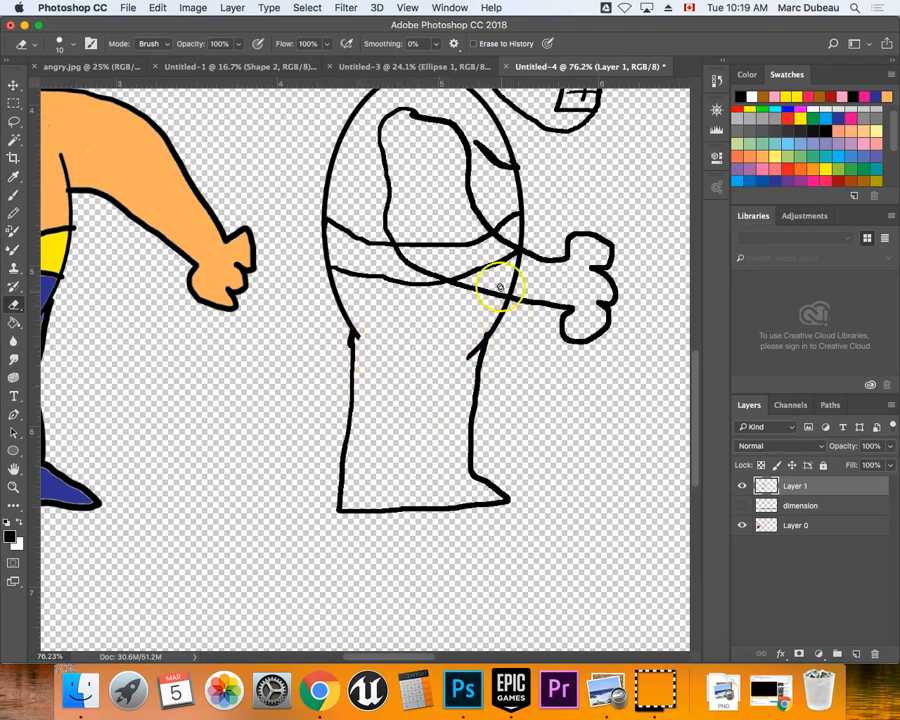
pyautogui.moveTo(390, 298)
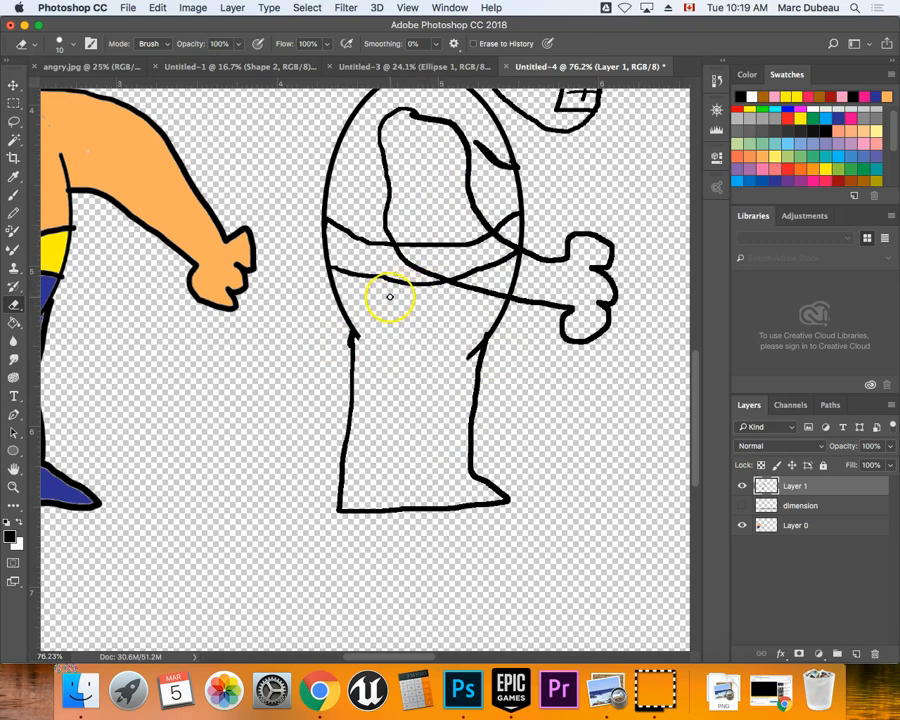
pyautogui.moveTo(404, 352)
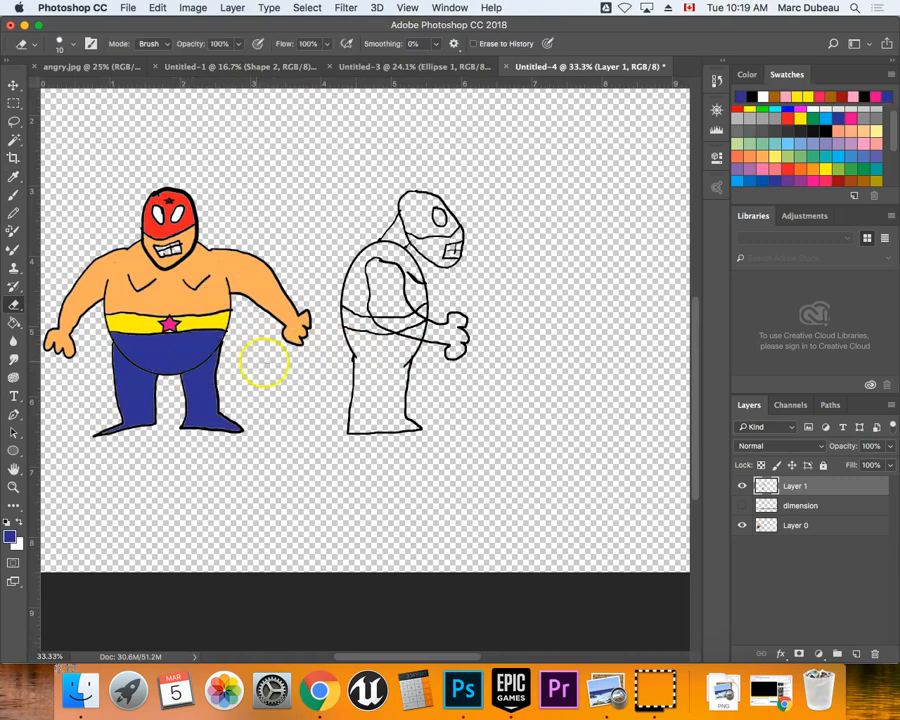
# - Fill the side-view pants blue and the belt band yellow with the Paint Bucket
pyautogui.click(380, 376)
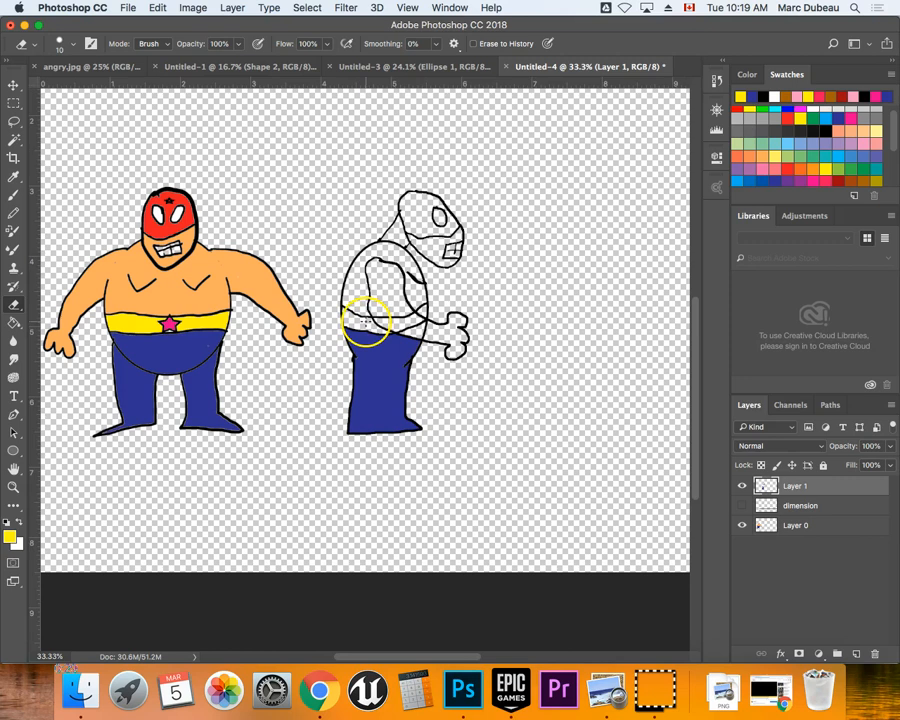
pyautogui.click(360, 320)
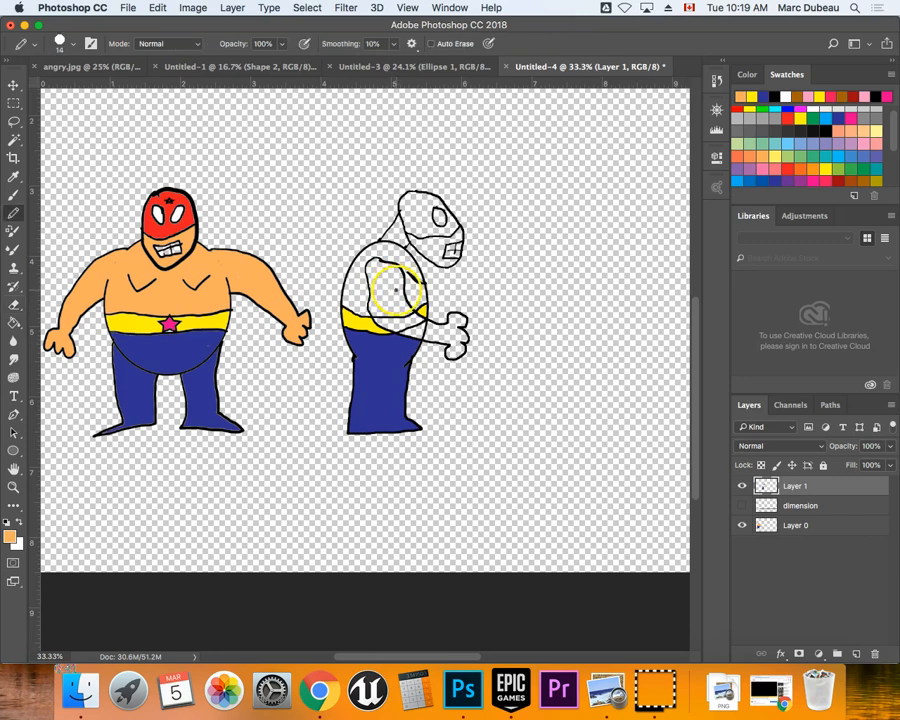
pyautogui.click(384, 296)
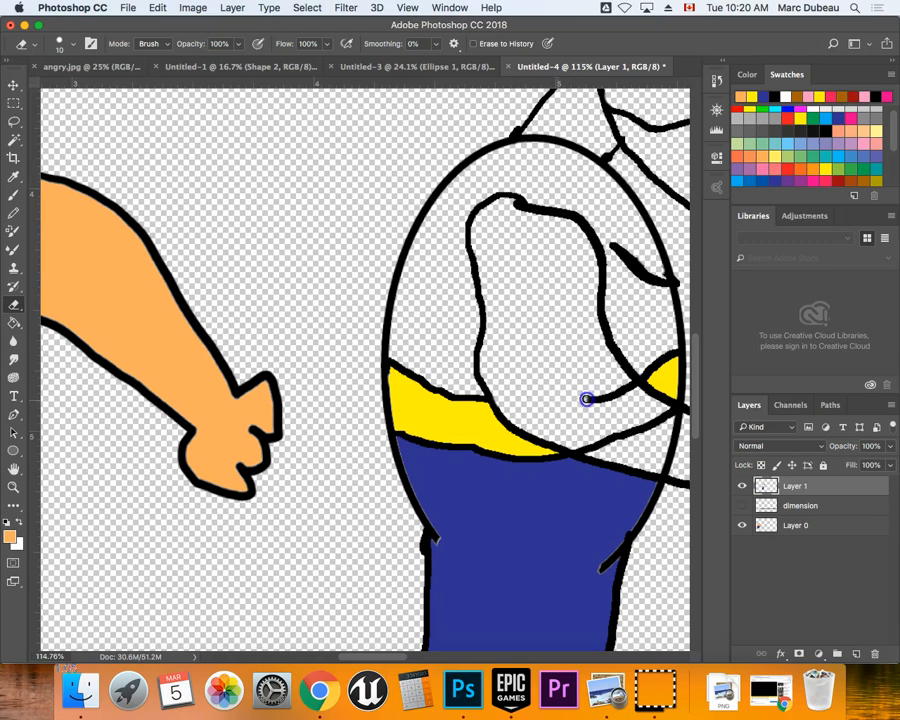
# - Close the torso outline above the belt and sample the skin colour from the front figure's arm
pyautogui.moveTo(586, 400); pyautogui.dragTo(628, 390)
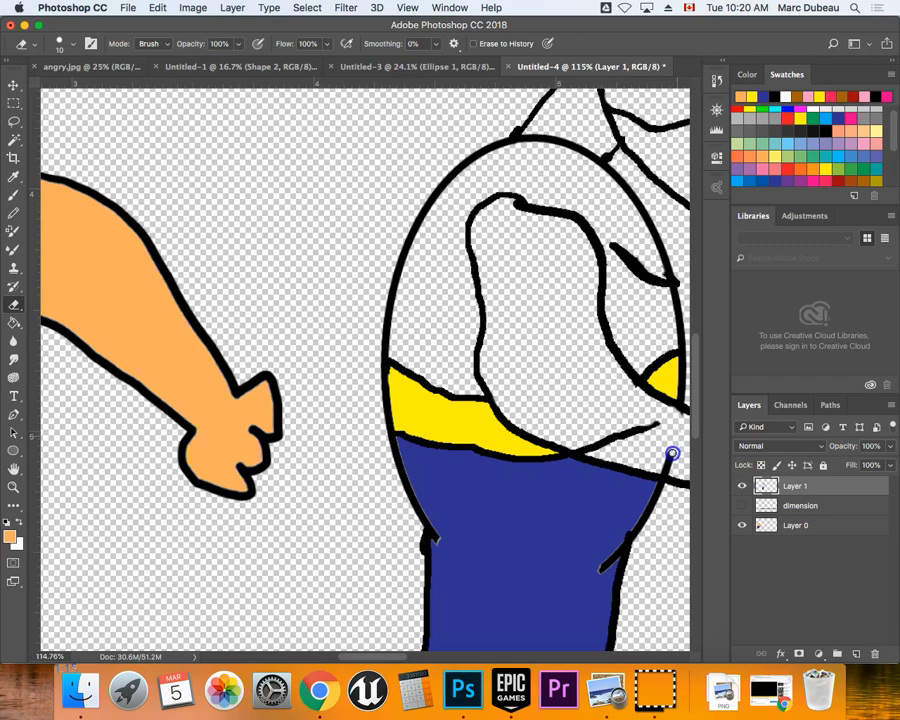
pyautogui.moveTo(650, 436)
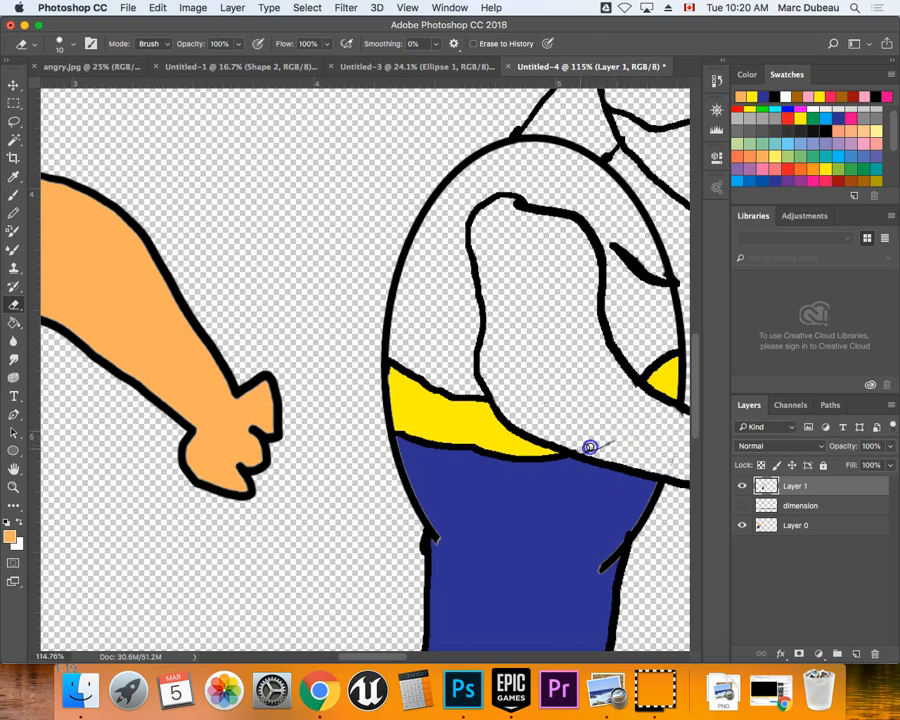
pyautogui.moveTo(500, 312)
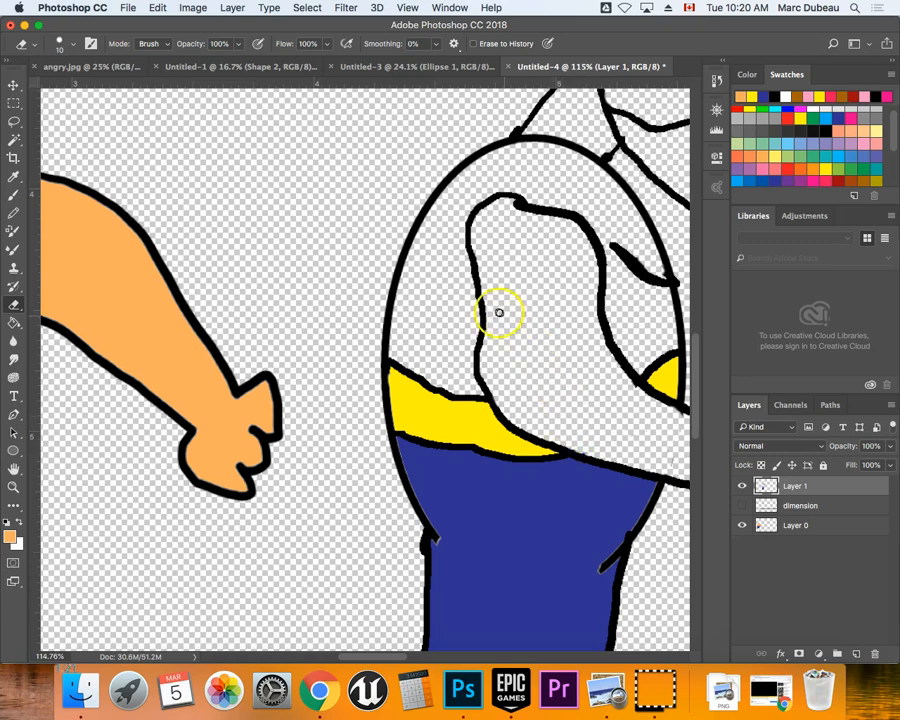
pyautogui.moveTo(176, 350)
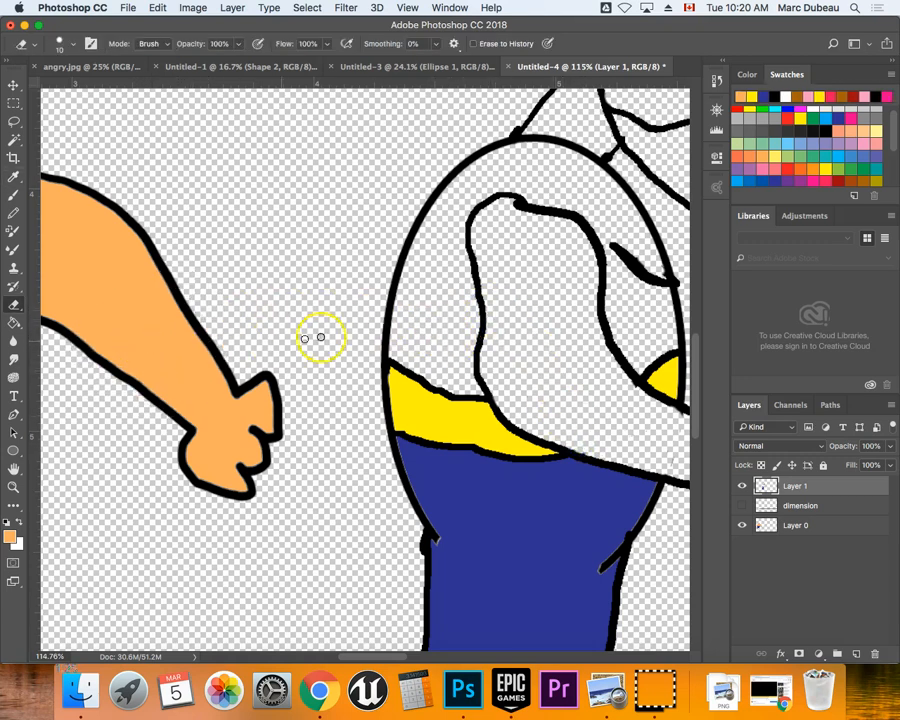
pyautogui.click(524, 348)
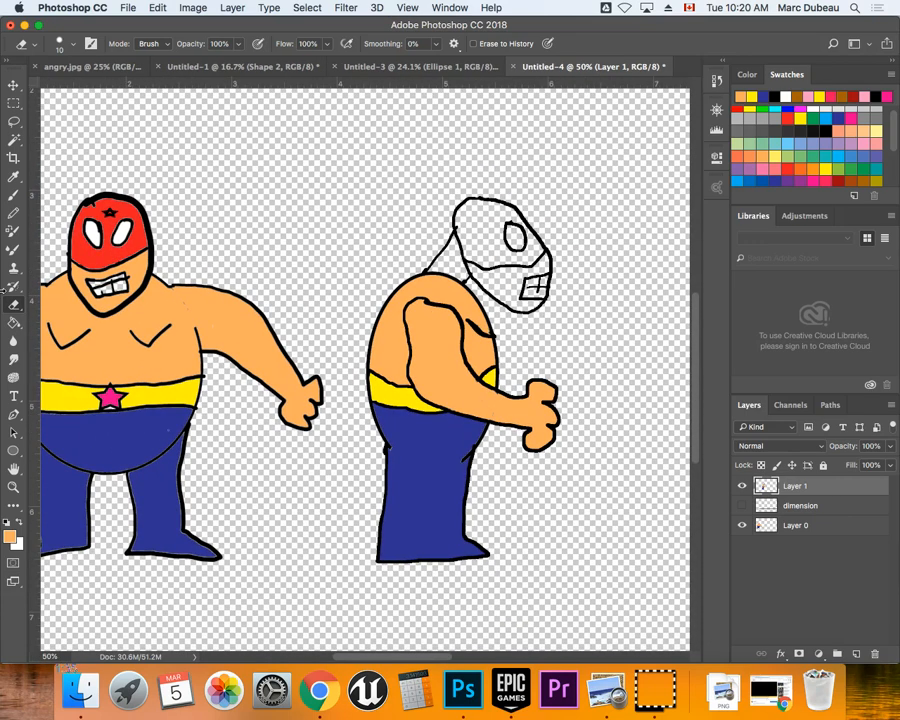
pyautogui.moveTo(504, 288)
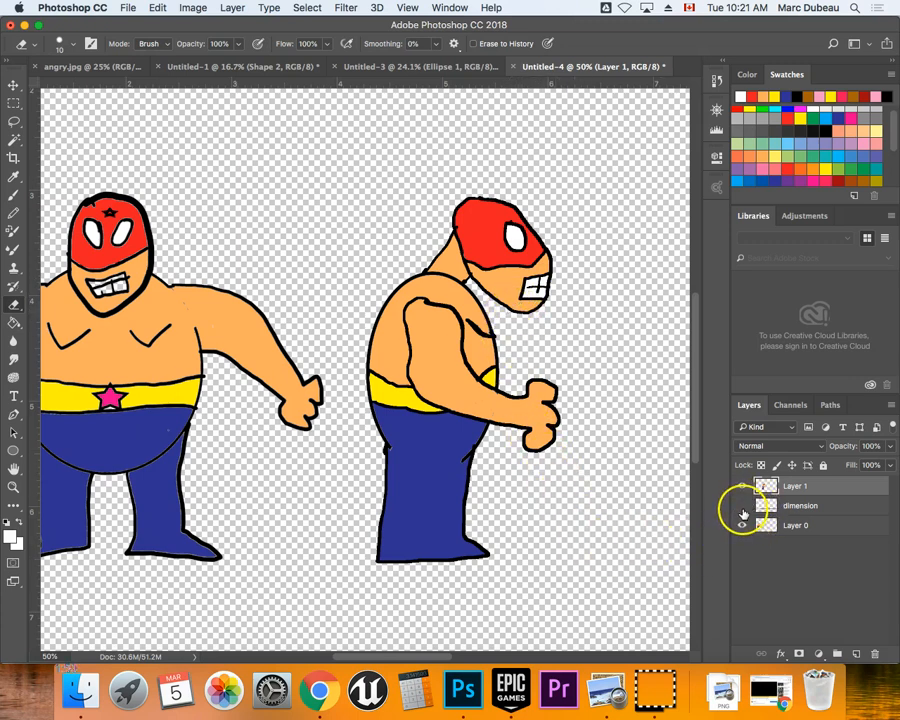
# - Toggle the dimension guide layer's visibility after colouring the torso and mask
pyautogui.click(742, 506)
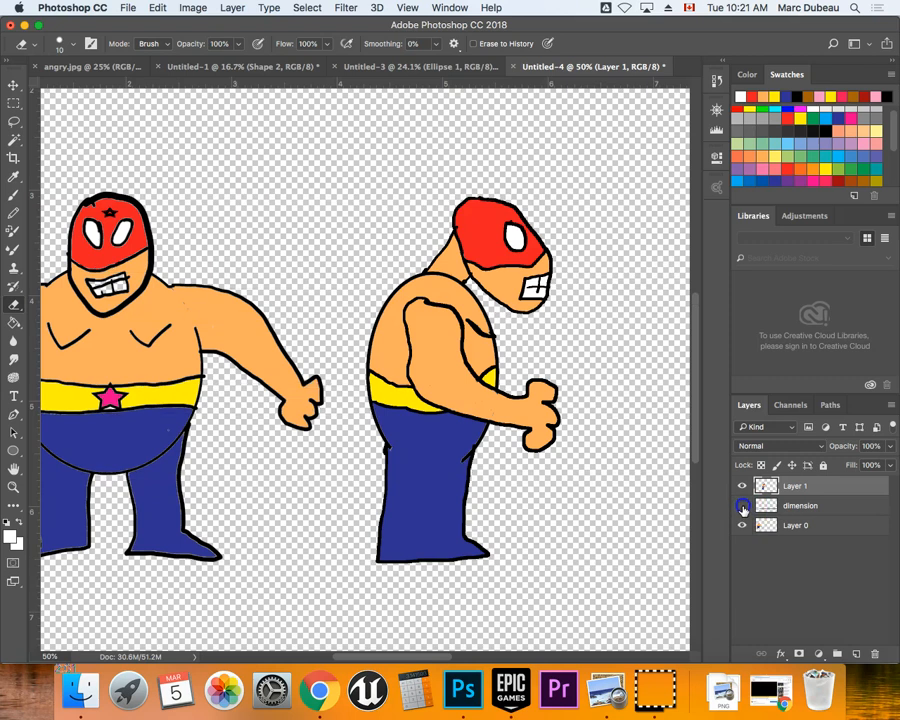